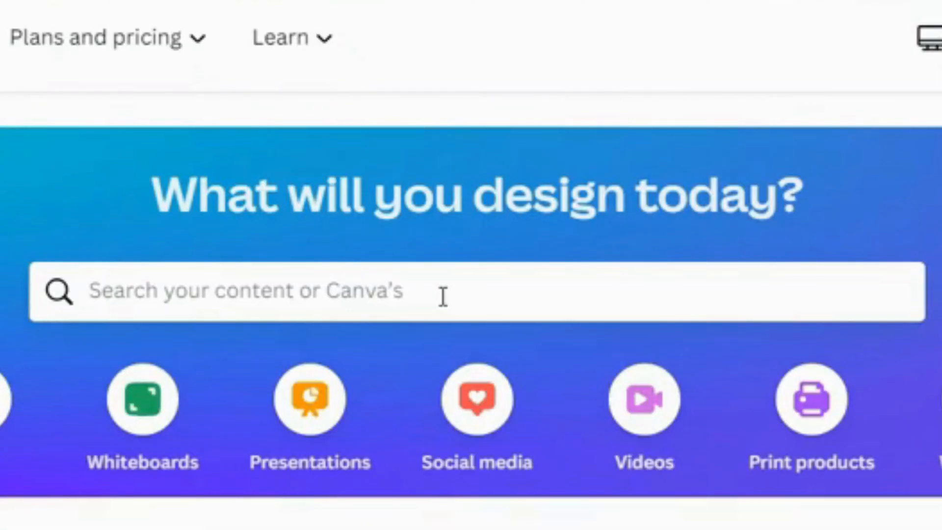
- Search Canva for 'classroom poster' templates, then return to the home page
{"action": "type", "text": "classroom poster"}
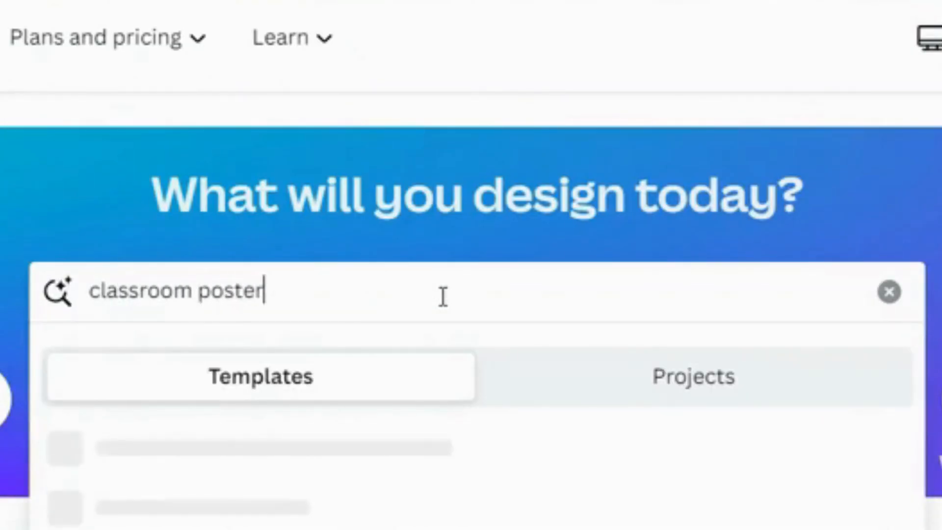
{"action": "key", "text": "Enter"}
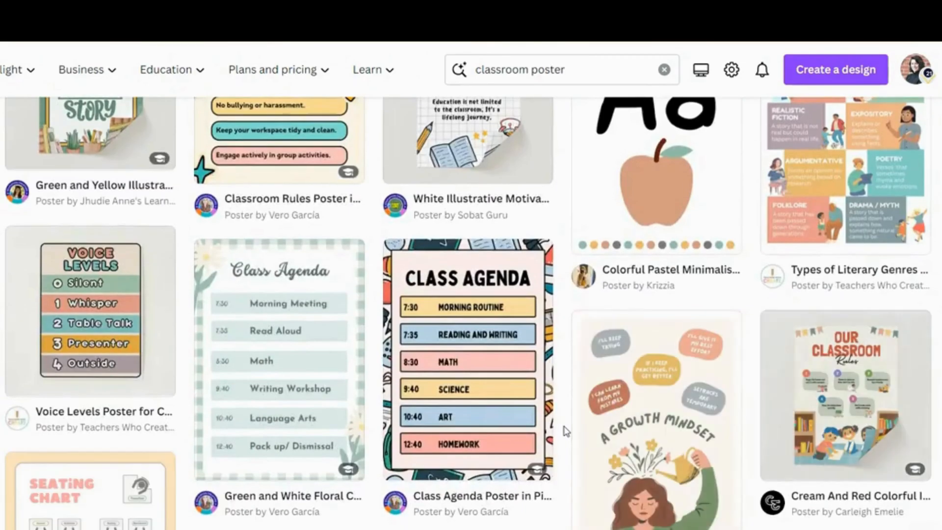
{"action": "left_click", "coordinate": [833, 69]}
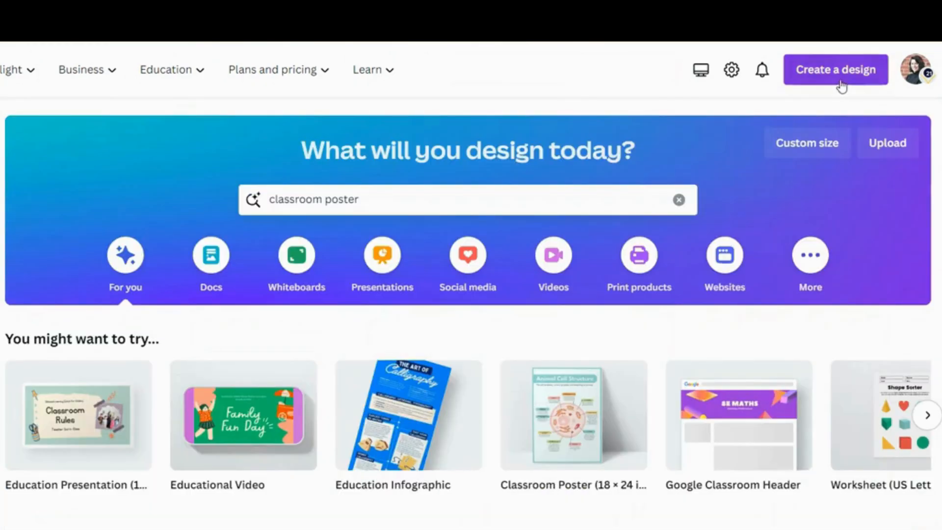
- Create a new custom-size design of 17 × 22 inches
{"action": "left_click", "coordinate": [834, 69]}
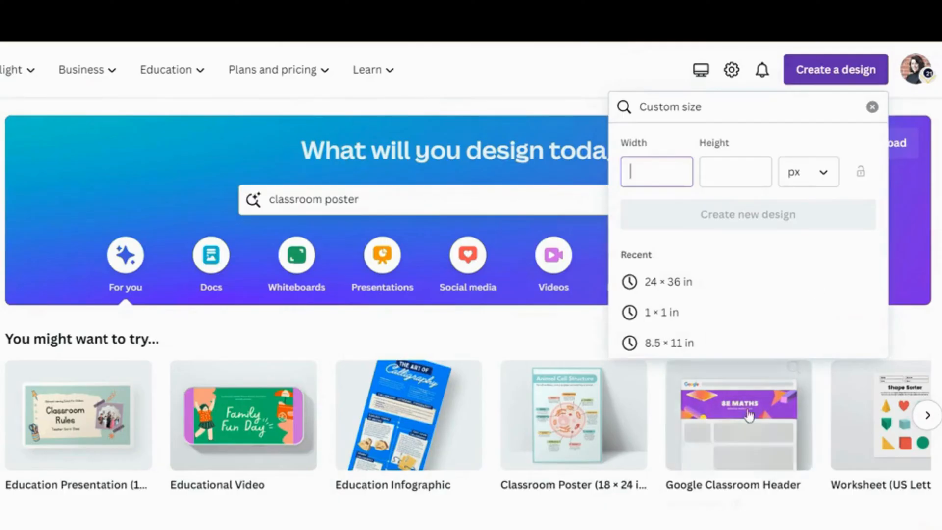
{"action": "left_click", "coordinate": [807, 171]}
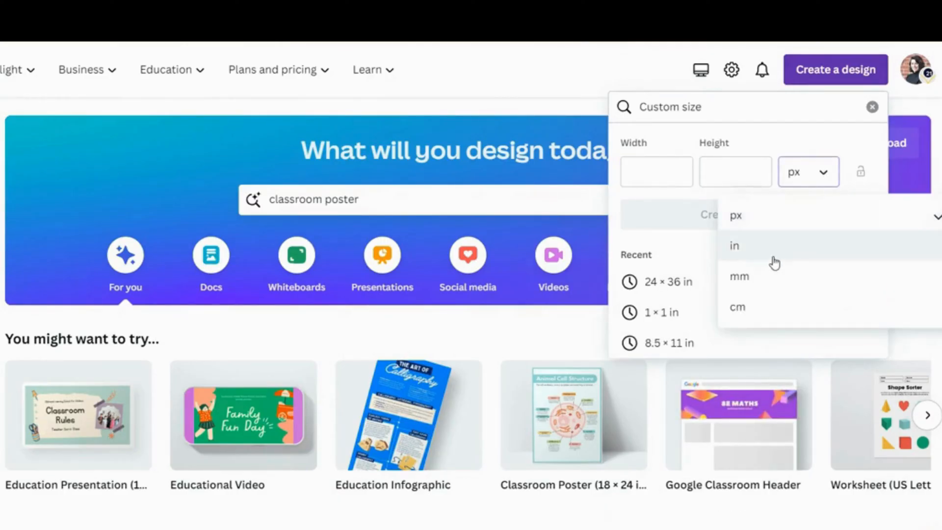
{"action": "left_click", "coordinate": [734, 245]}
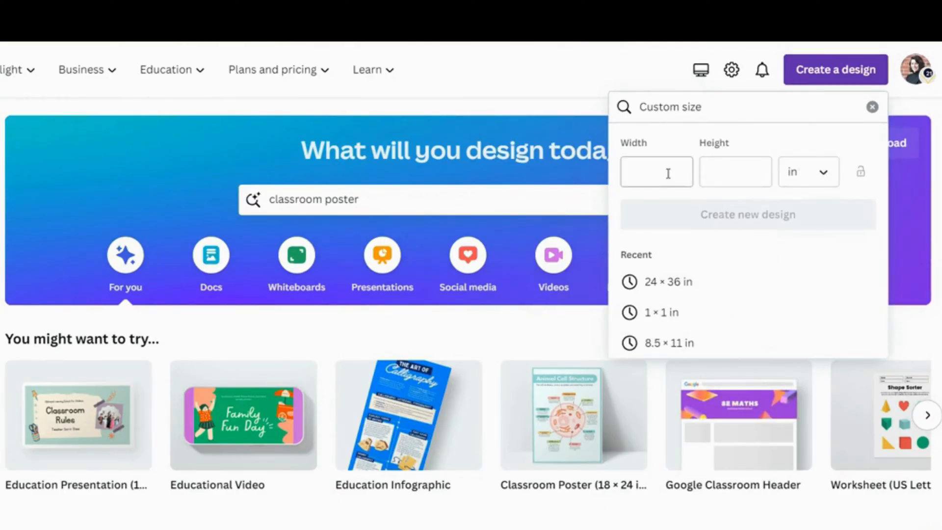
{"action": "type", "text": "17"}
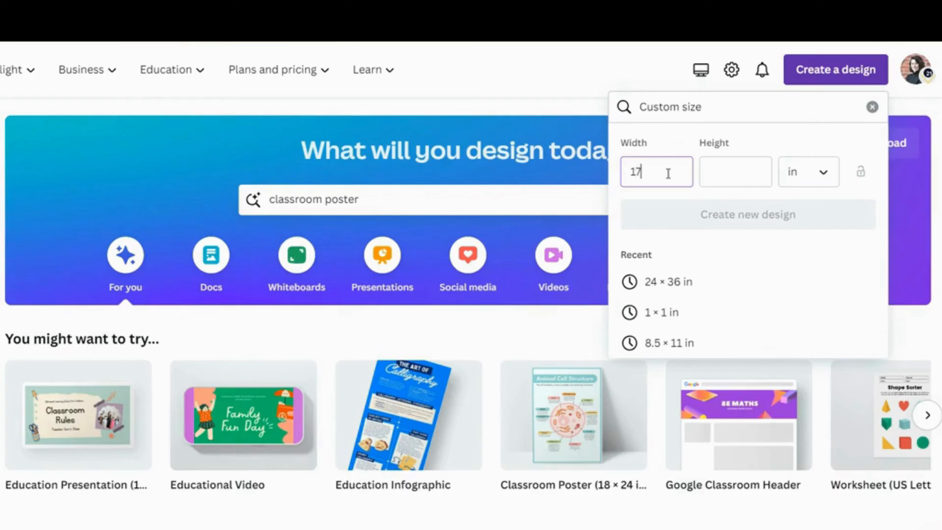
{"action": "type", "text": "22"}
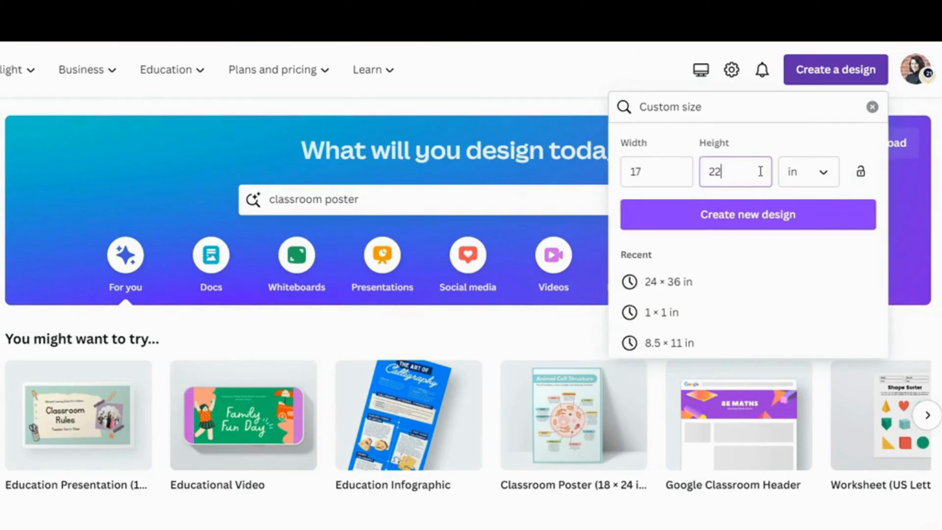
{"action": "left_click", "coordinate": [747, 213]}
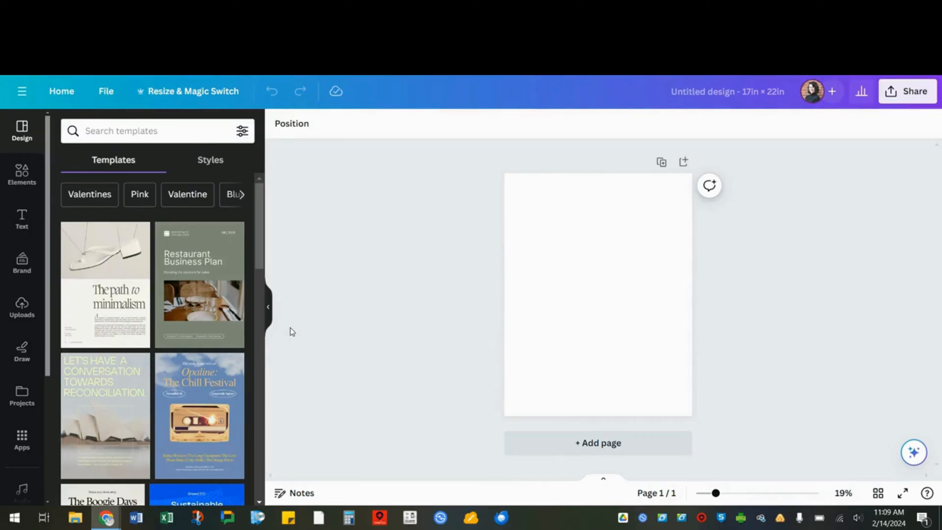
{"action": "scroll", "scroll_direction": "down", "scroll_amount": 3}
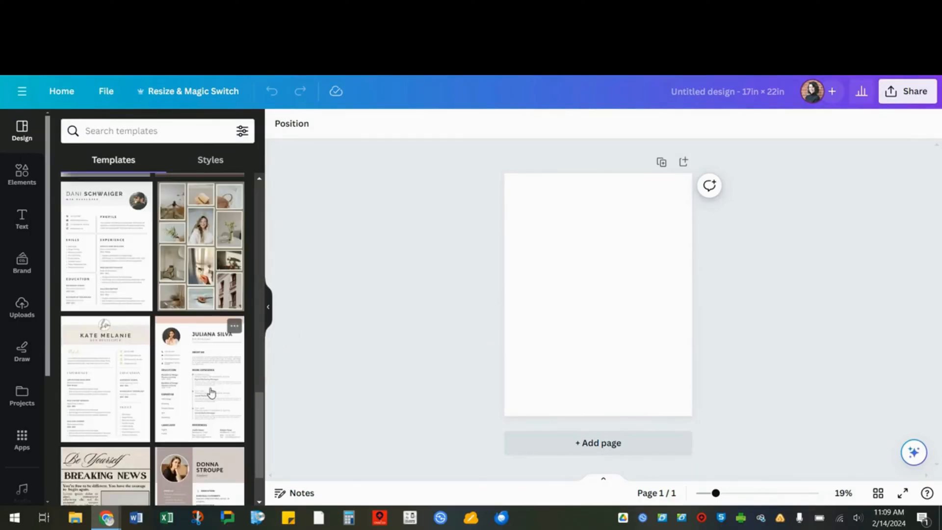
{"action": "mouse_move", "coordinate": [328, 381]}
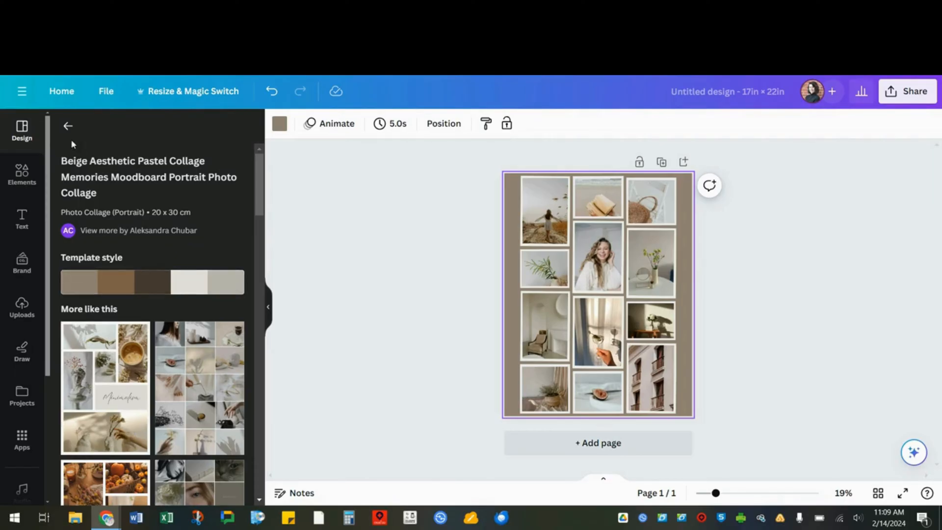
{"action": "left_click", "coordinate": [68, 126]}
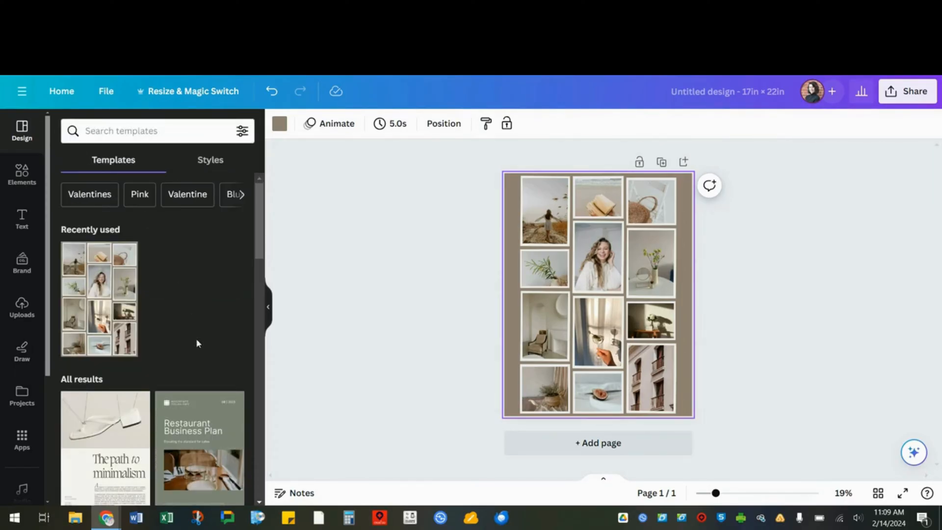
{"action": "left_click", "coordinate": [199, 448]}
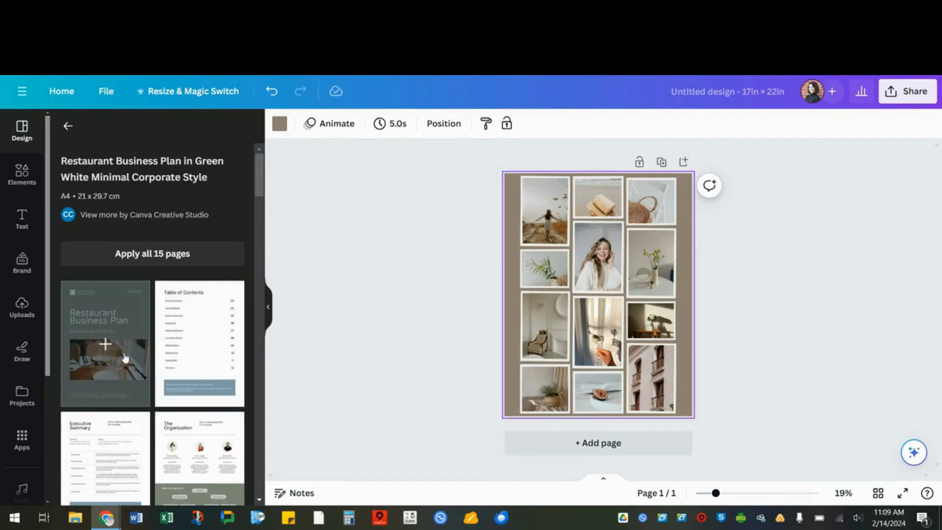
{"action": "left_click", "coordinate": [105, 344]}
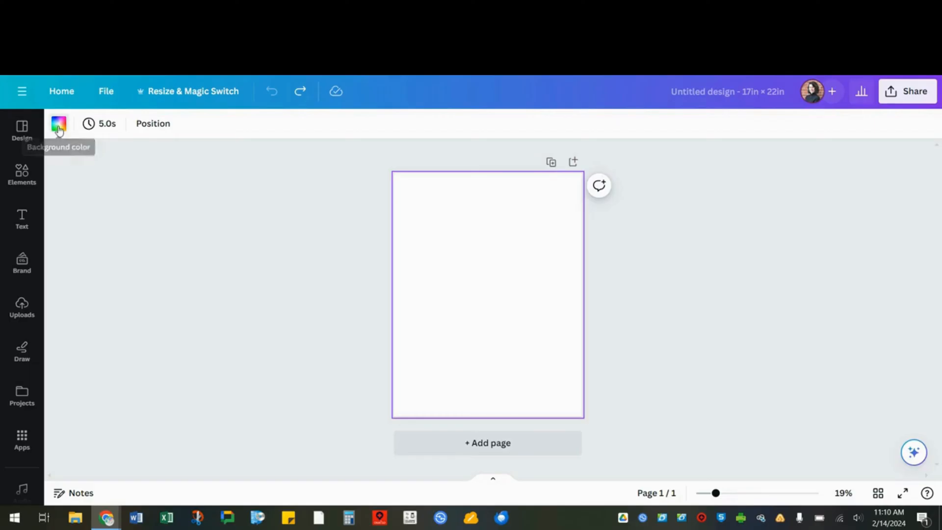
- Replace the white page background with a two-colour teal-to-mint gradient
{"action": "left_click", "coordinate": [58, 124]}
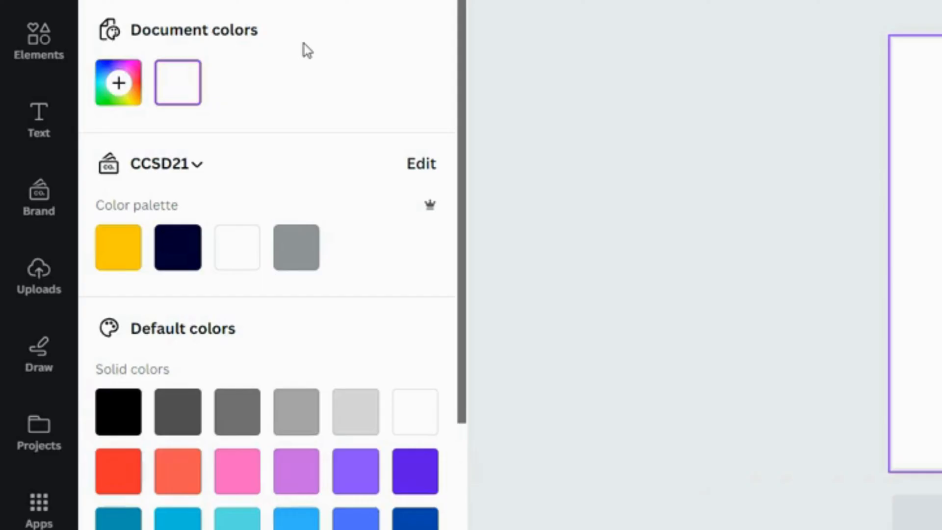
{"action": "mouse_move", "coordinate": [248, 168]}
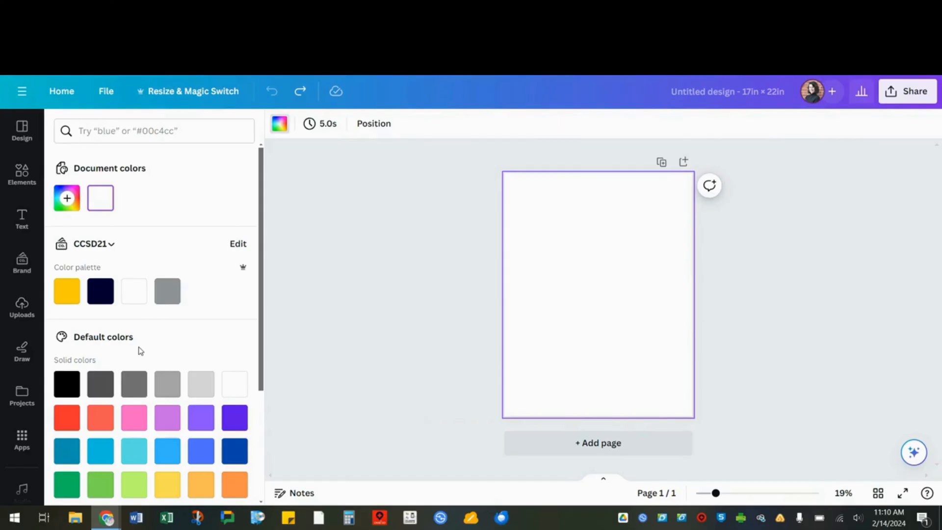
{"action": "mouse_move", "coordinate": [66, 198]}
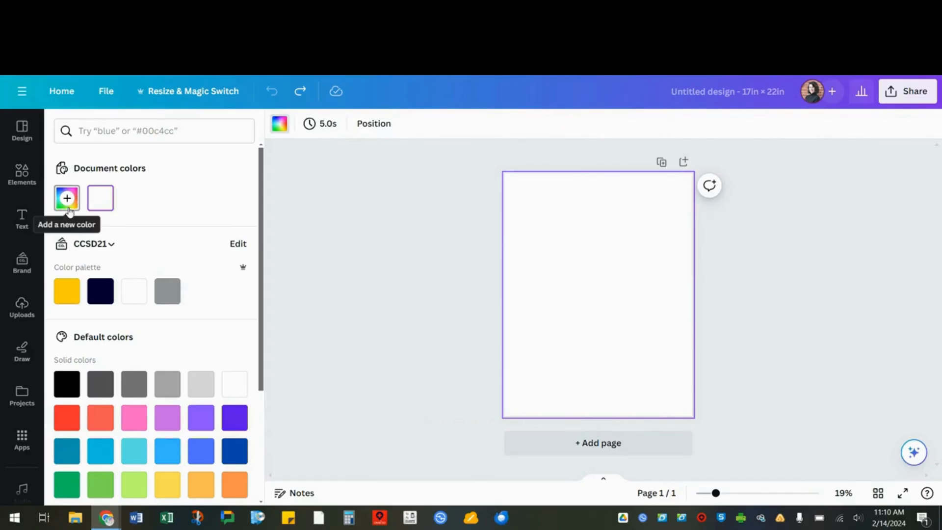
{"action": "left_click", "coordinate": [66, 198]}
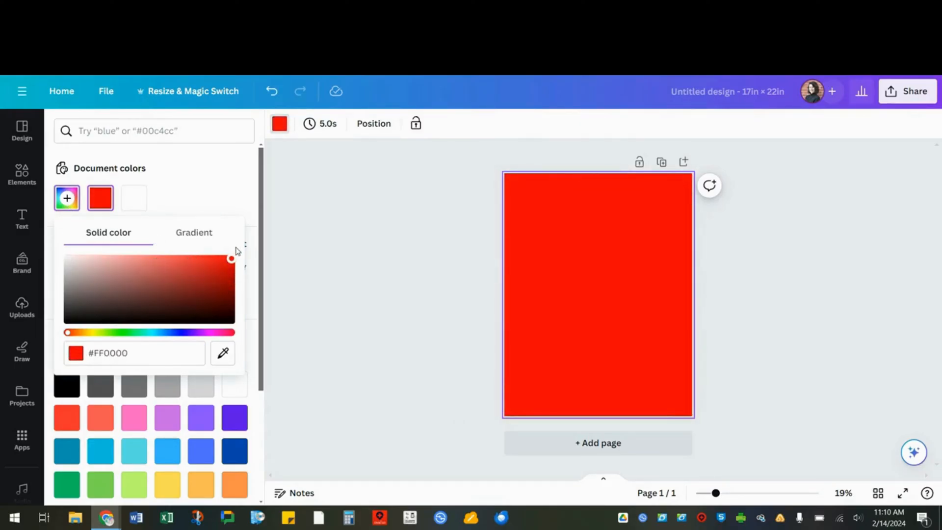
{"action": "left_click", "coordinate": [194, 232]}
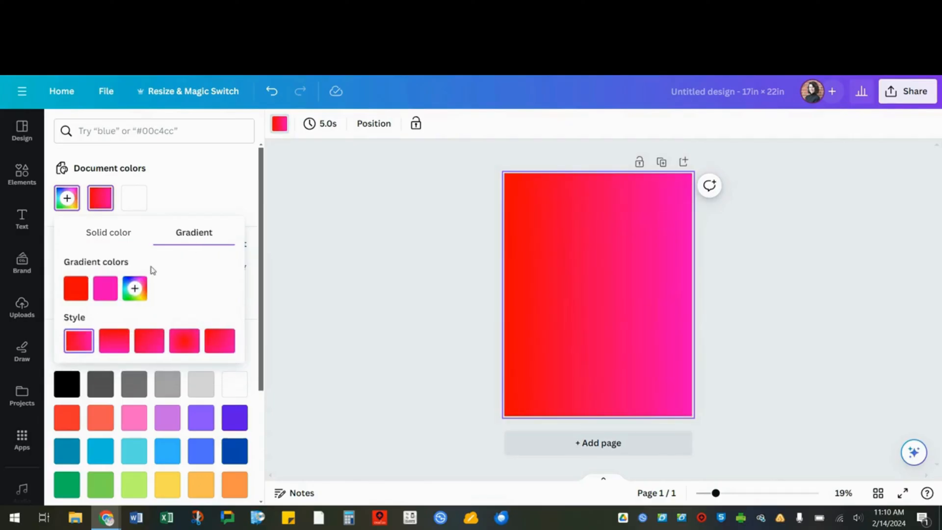
{"action": "left_click", "coordinate": [105, 288]}
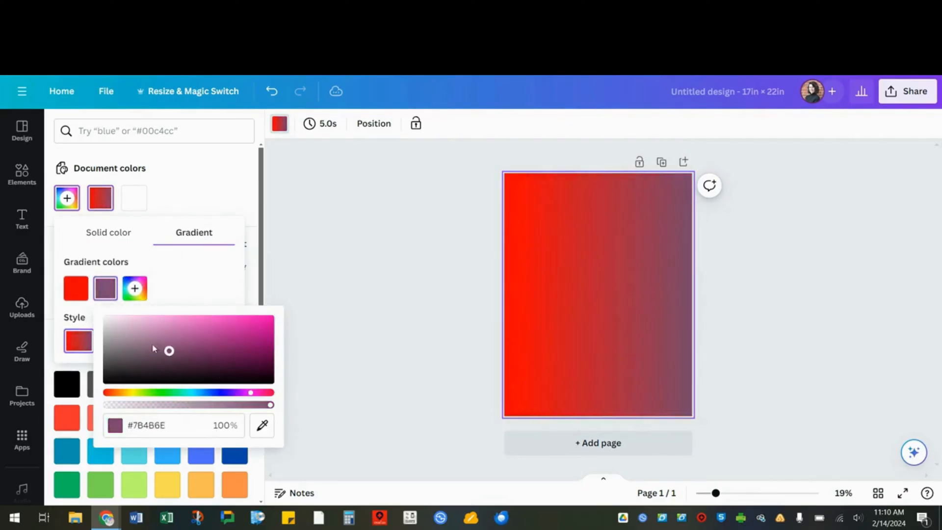
{"action": "left_click_drag", "start_coordinate": [169, 351], "coordinate": [235, 381]}
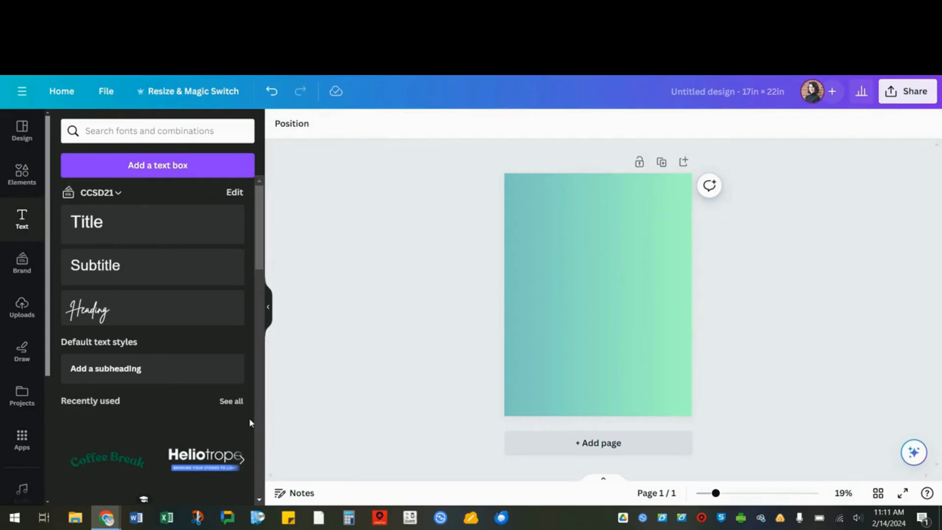
- Add a text box at size 81.1 reading 'Welcome to my class!'
{"action": "scroll", "scroll_direction": "down", "scroll_amount": 3}
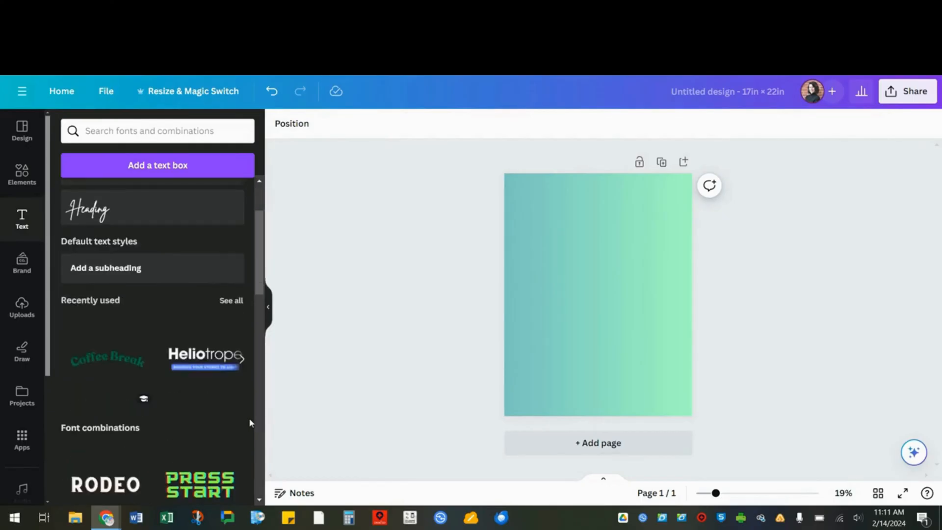
{"action": "scroll", "scroll_direction": "down", "scroll_amount": 3}
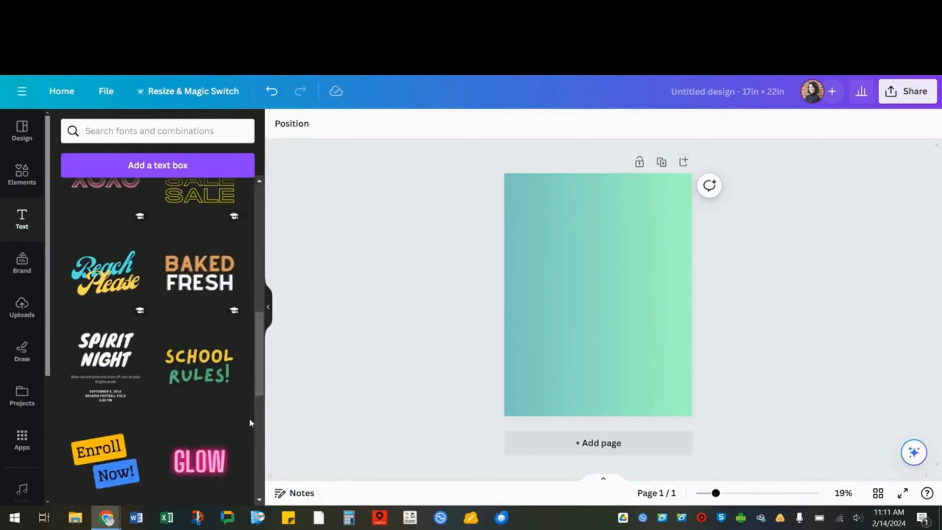
{"action": "scroll", "scroll_direction": "down", "scroll_amount": 3}
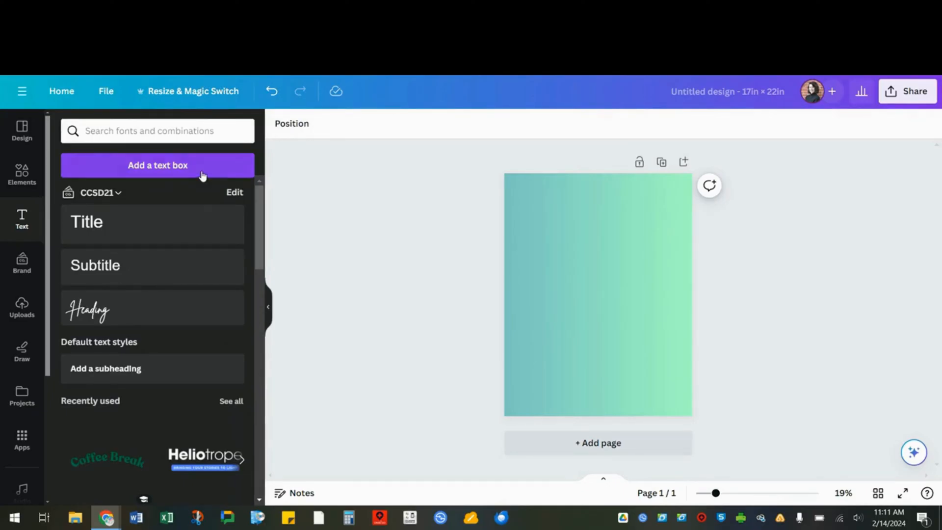
{"action": "left_click", "coordinate": [156, 164]}
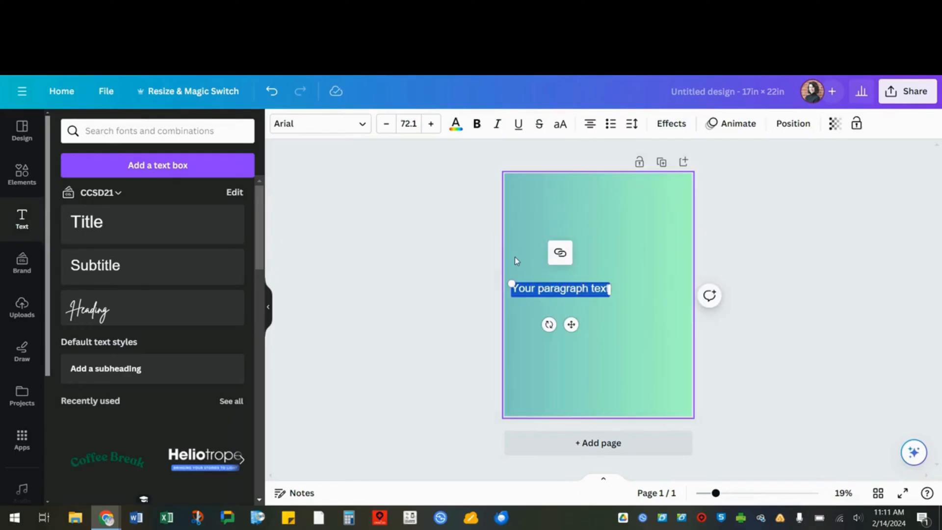
{"action": "left_click", "coordinate": [430, 124]}
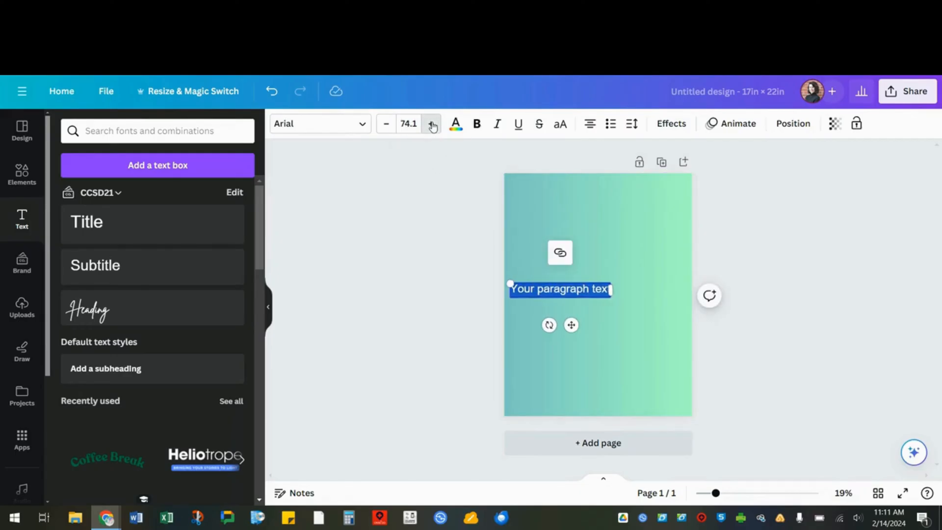
{"action": "left_click", "coordinate": [432, 124]}
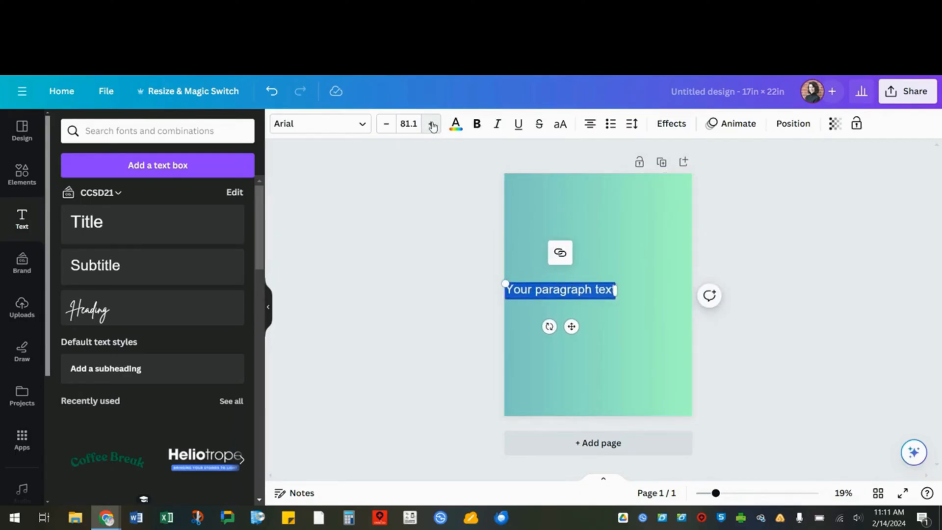
{"action": "type", "text": "Welcome to my class!"}
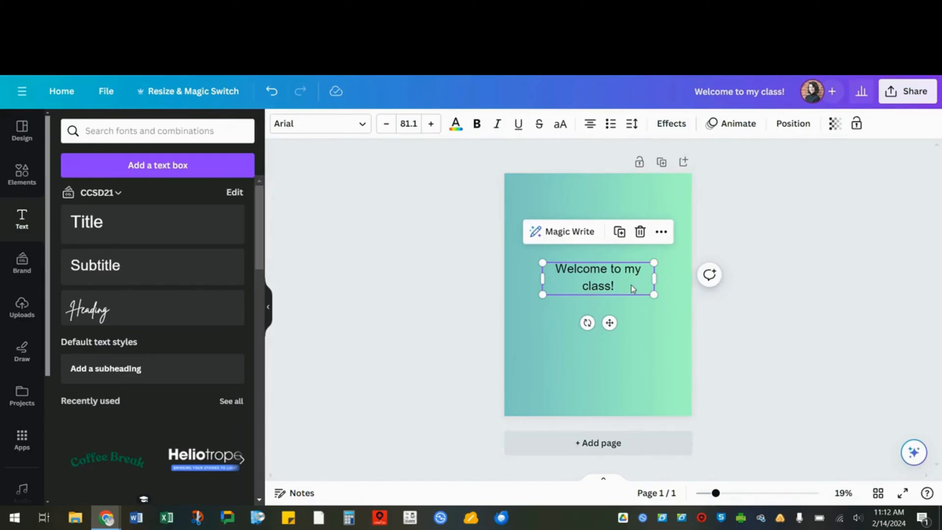
{"action": "mouse_move", "coordinate": [462, 141]}
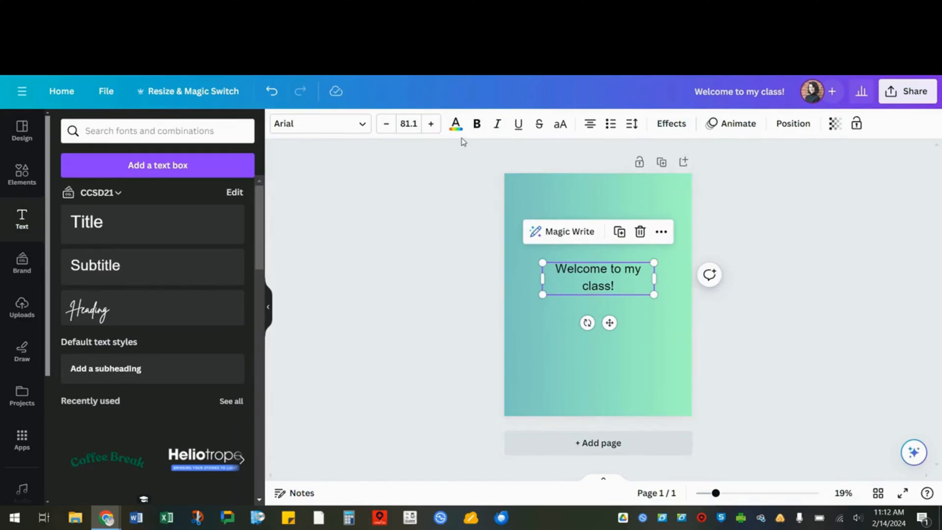
- Colour the welcome heading orange after trying purple
{"action": "left_click", "coordinate": [454, 124]}
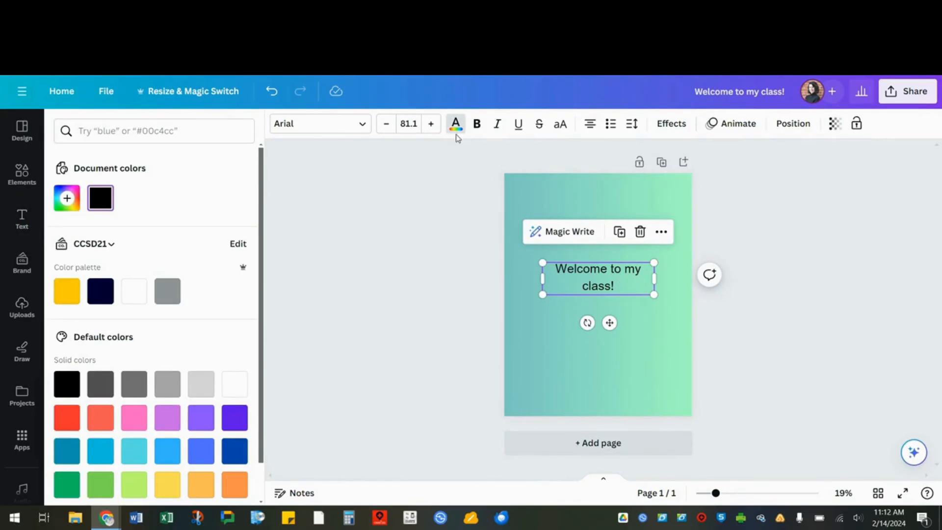
{"action": "left_click", "coordinate": [235, 417]}
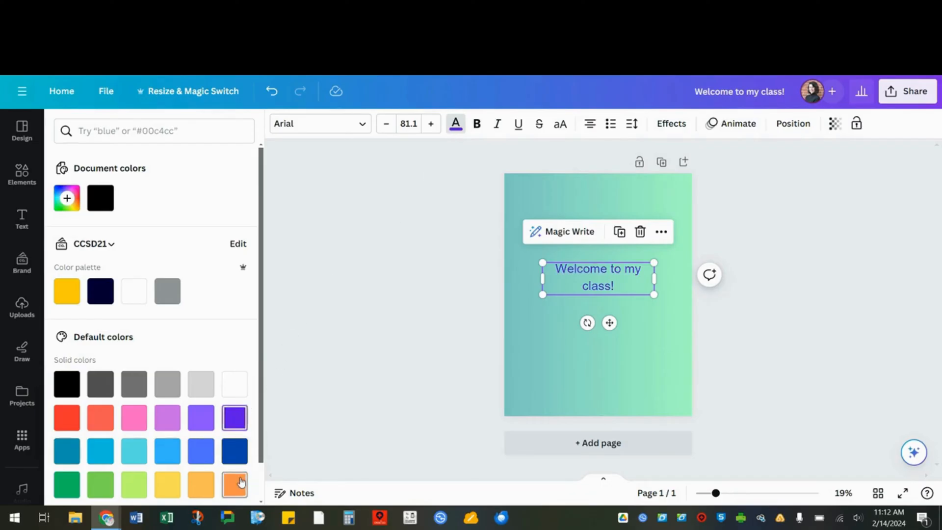
{"action": "left_click", "coordinate": [234, 484]}
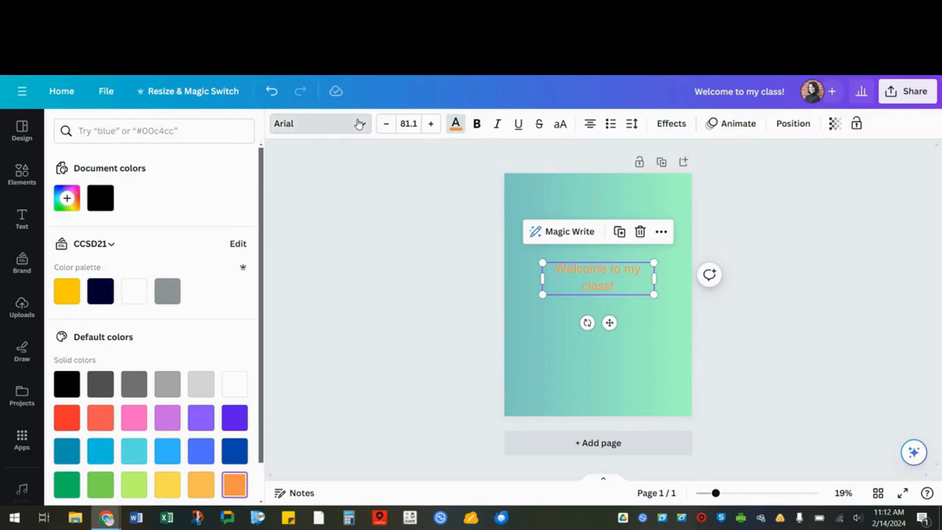
- Set the heading in the Shrikhand font, briefly trying Archivo Black
{"action": "left_click", "coordinate": [315, 124]}
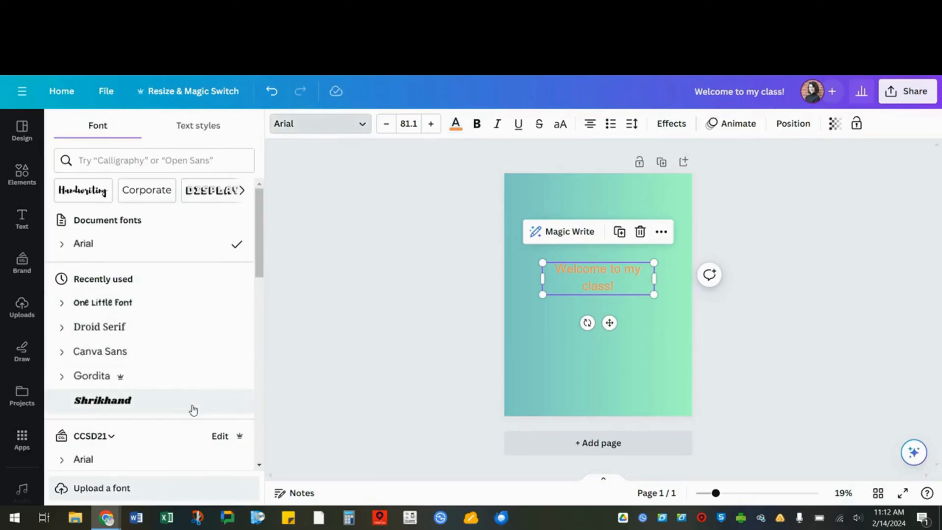
{"action": "left_click", "coordinate": [102, 400]}
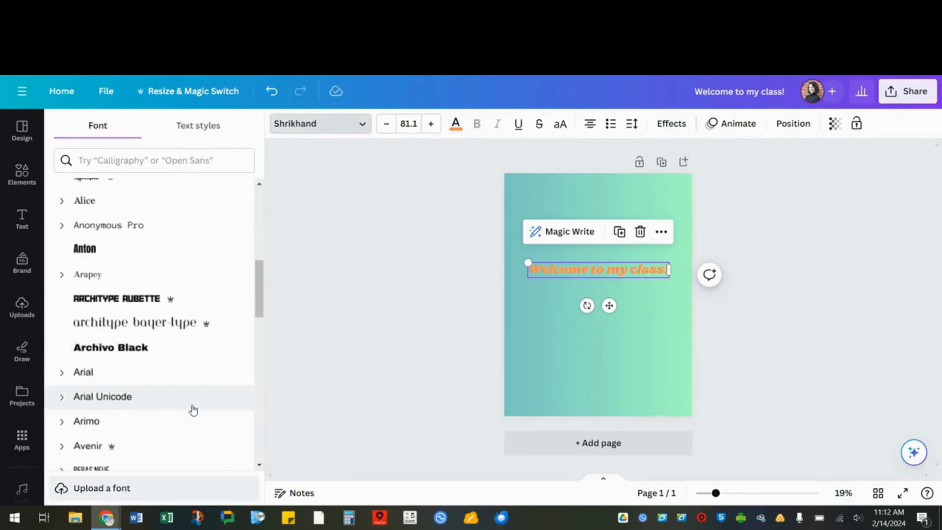
{"action": "left_click", "coordinate": [111, 347]}
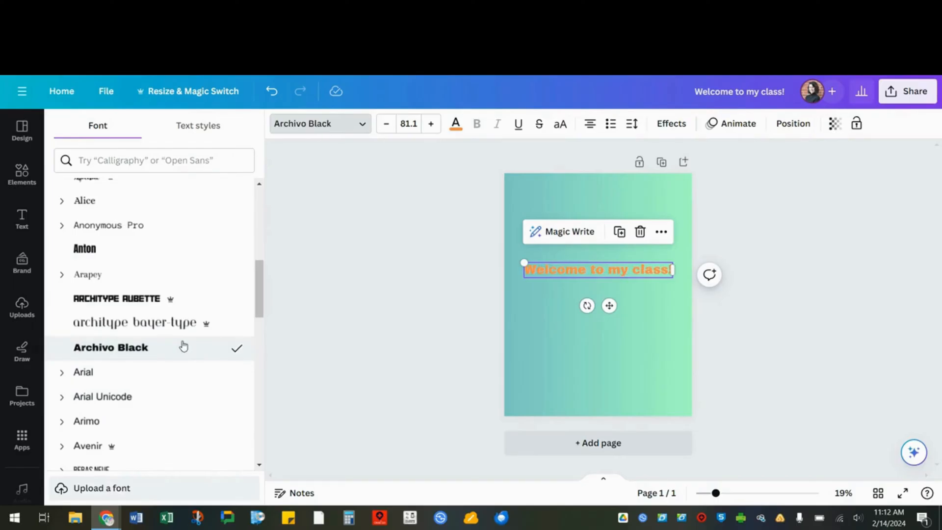
{"action": "left_click", "coordinate": [670, 124]}
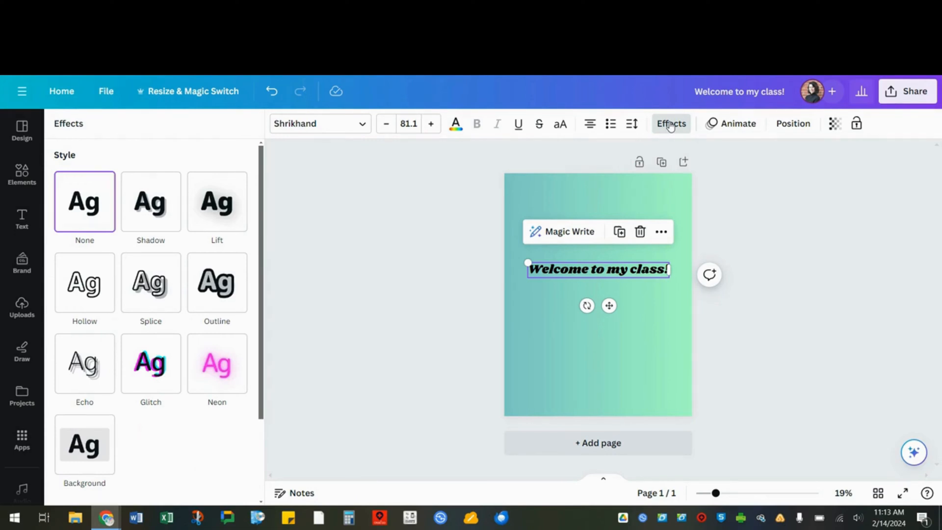
- Give the heading the Splice outline effect at size 151 with line spacing about 0.96
{"action": "left_click", "coordinate": [631, 124]}
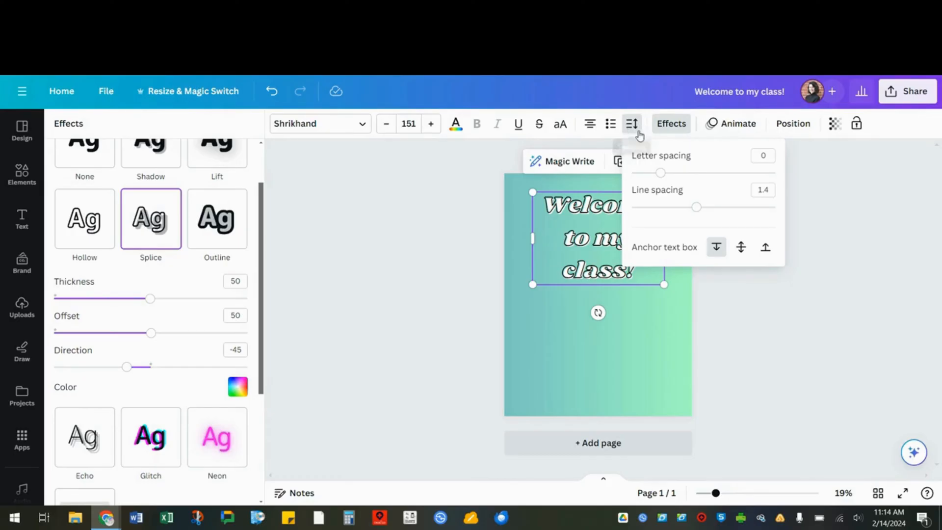
{"action": "mouse_move", "coordinate": [699, 212]}
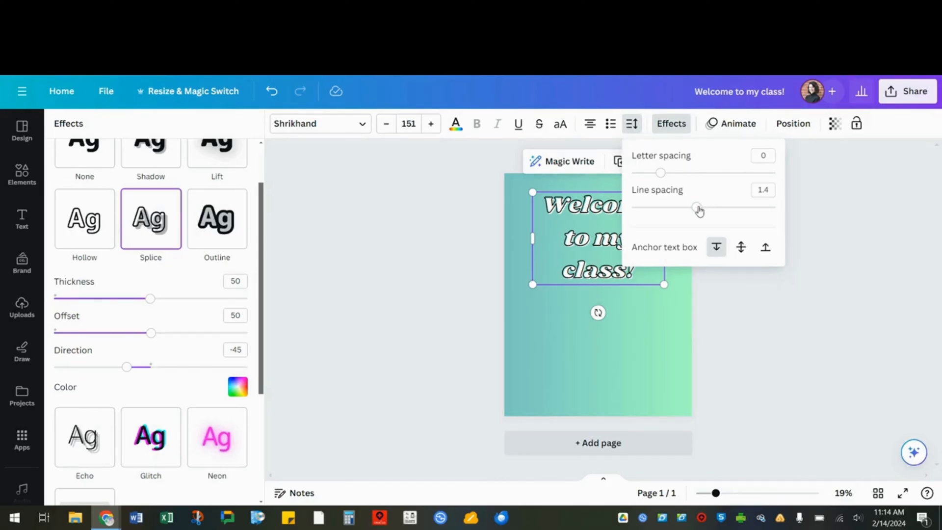
{"action": "left_click_drag", "start_coordinate": [699, 207], "coordinate": [679, 207]}
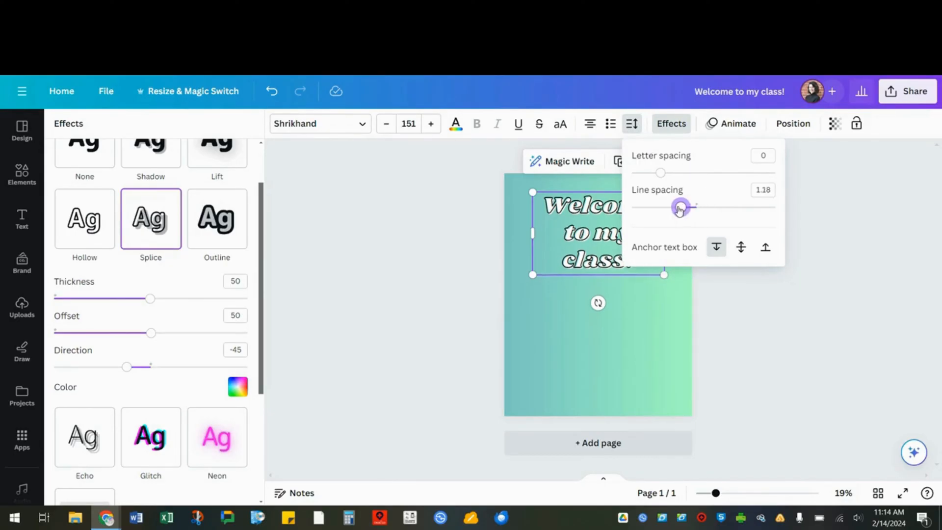
{"action": "left_click_drag", "start_coordinate": [679, 207], "coordinate": [663, 207]}
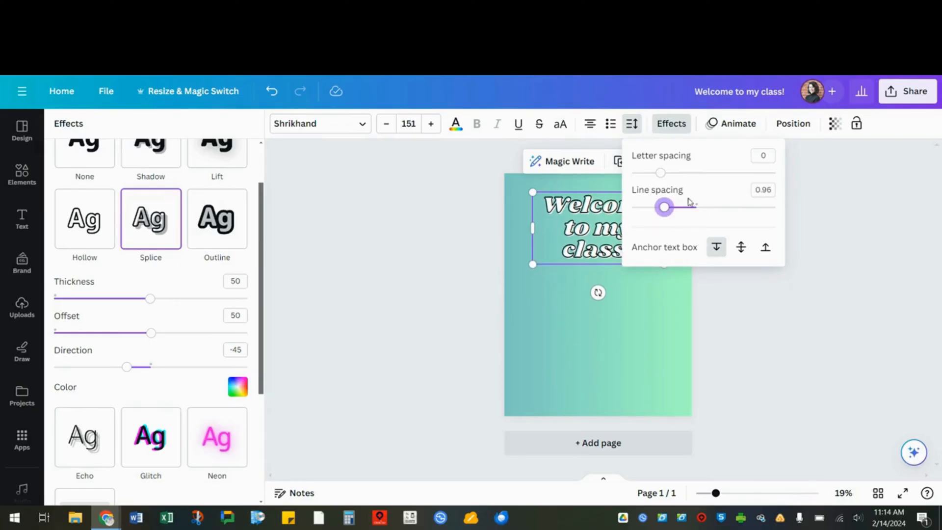
{"action": "left_click_drag", "start_coordinate": [660, 173], "coordinate": [744, 172]}
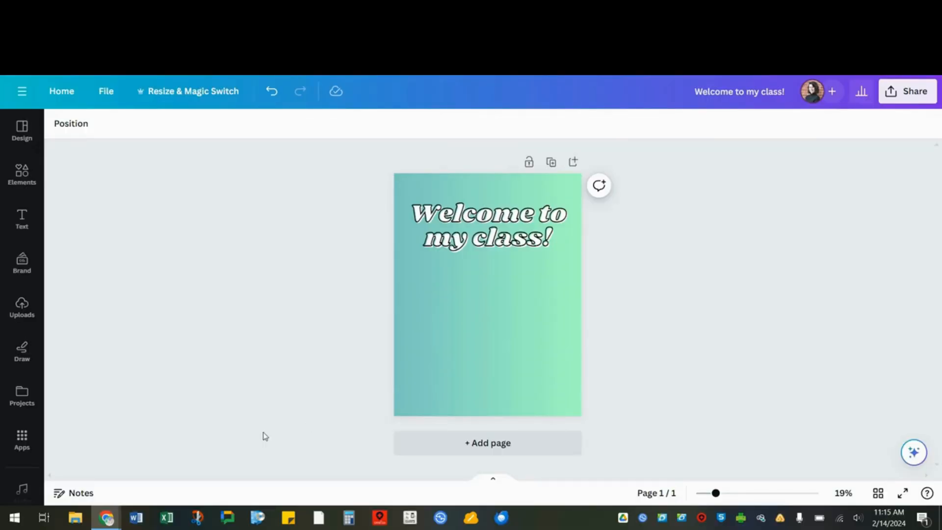
- Add the uploaded teacher photo and remove its brick background with BG Remover
{"action": "left_click", "coordinate": [22, 308]}
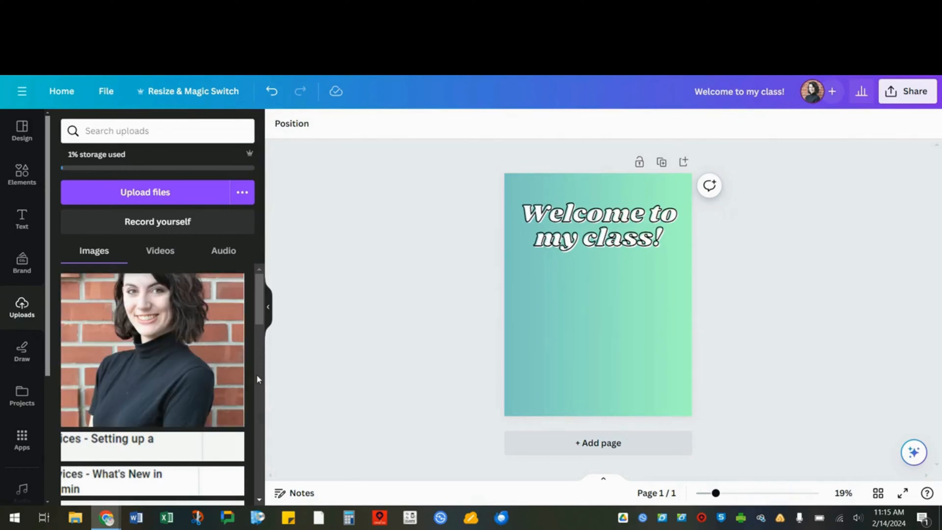
{"action": "left_click", "coordinate": [152, 349]}
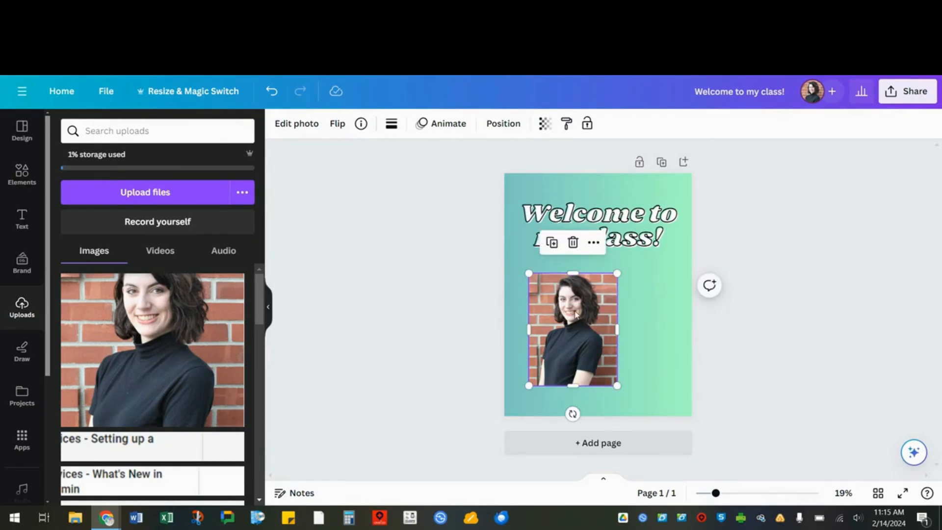
{"action": "left_click", "coordinate": [296, 123]}
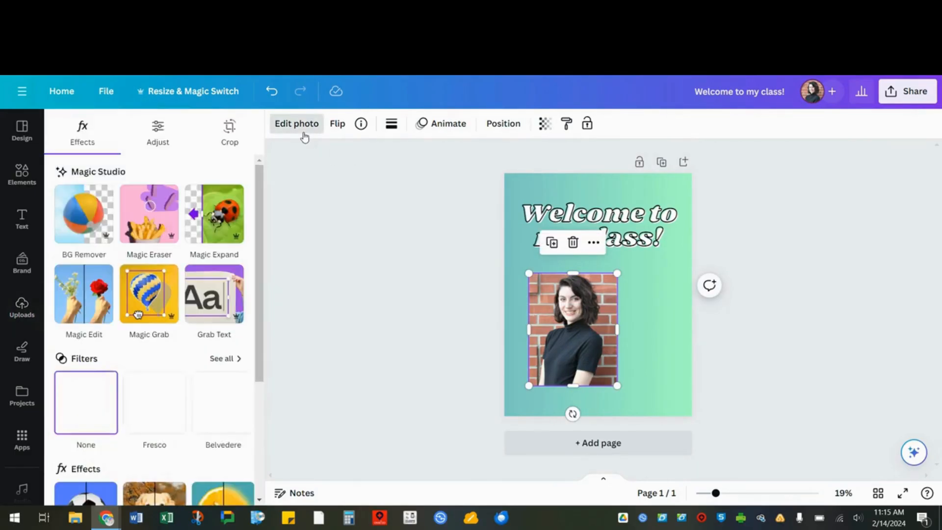
{"action": "left_click", "coordinate": [83, 213]}
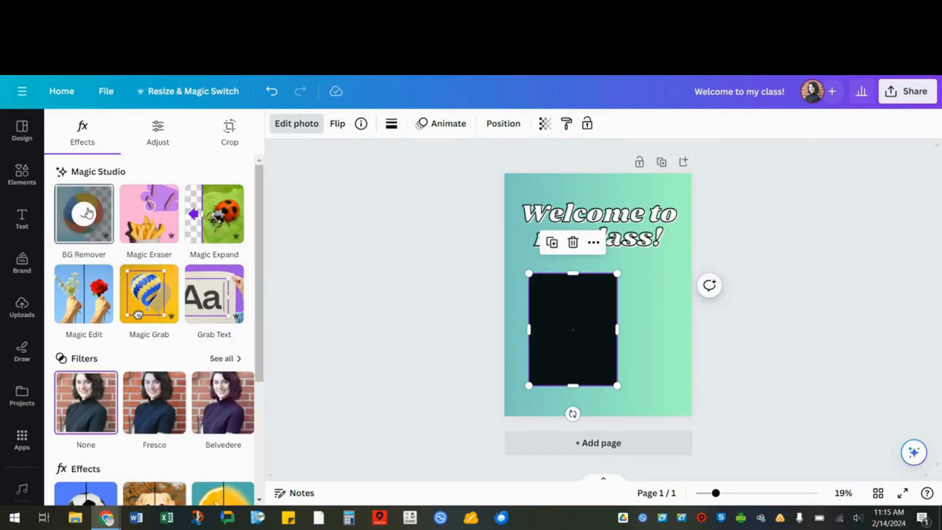
{"action": "left_click", "coordinate": [84, 213]}
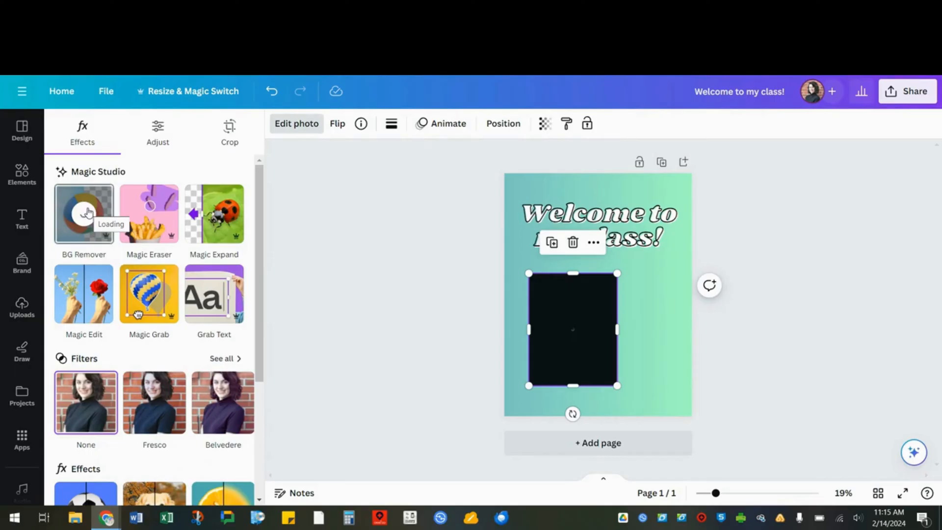
{"action": "left_click", "coordinate": [83, 213]}
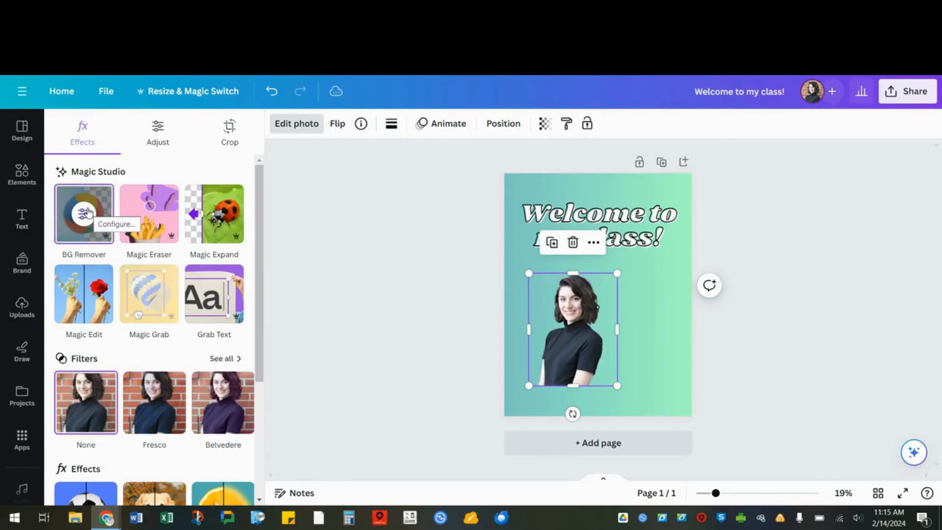
{"action": "mouse_move", "coordinate": [332, 218]}
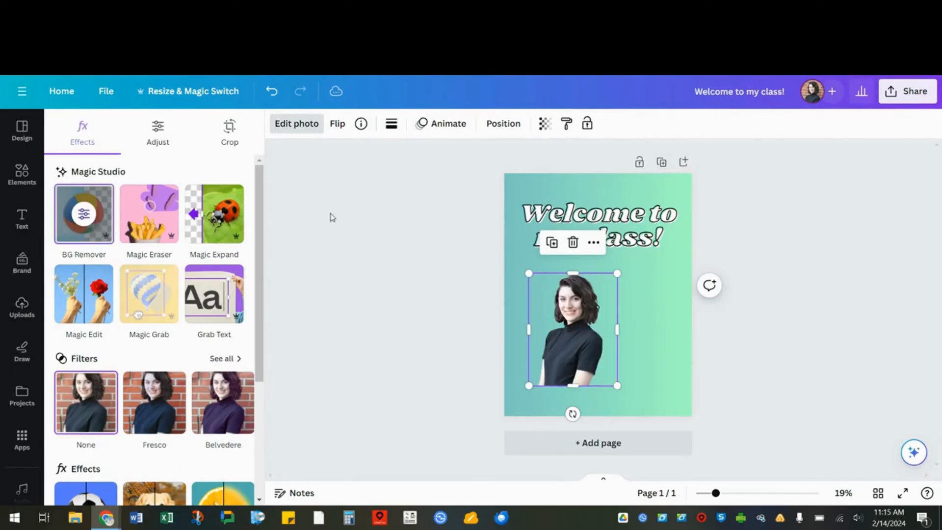
- Move and enlarge the cutout photo to fill the lower right of the poster
{"action": "left_click_drag", "start_coordinate": [572, 328], "coordinate": [615, 359]}
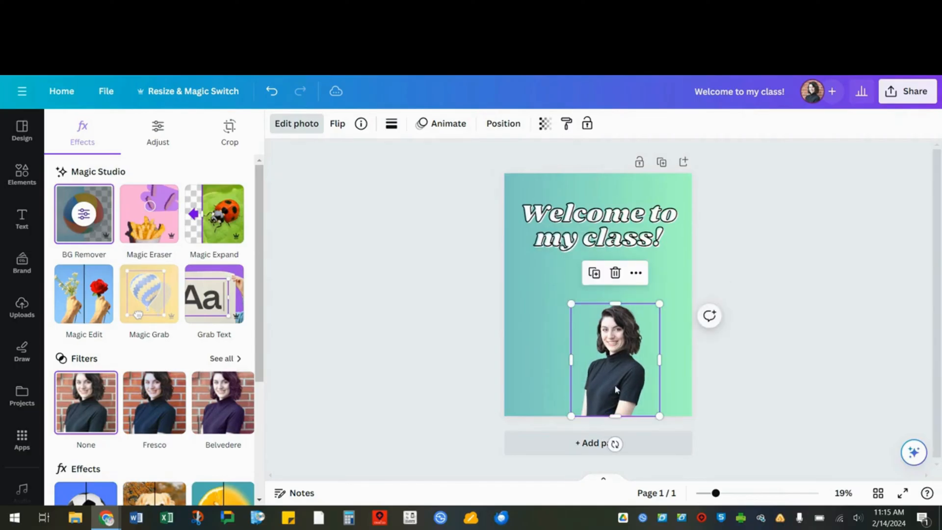
{"action": "left_click_drag", "start_coordinate": [614, 415], "coordinate": [614, 397]}
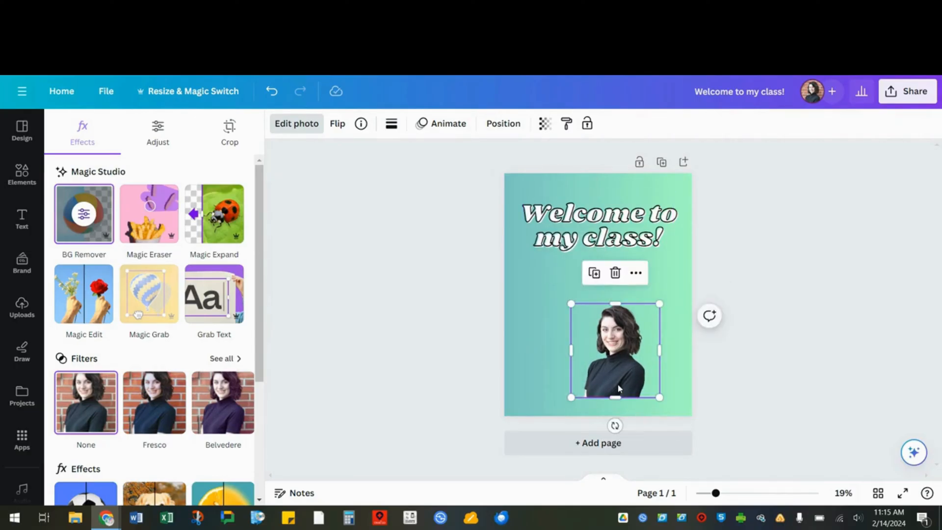
{"action": "left_click_drag", "start_coordinate": [658, 304], "coordinate": [683, 285]}
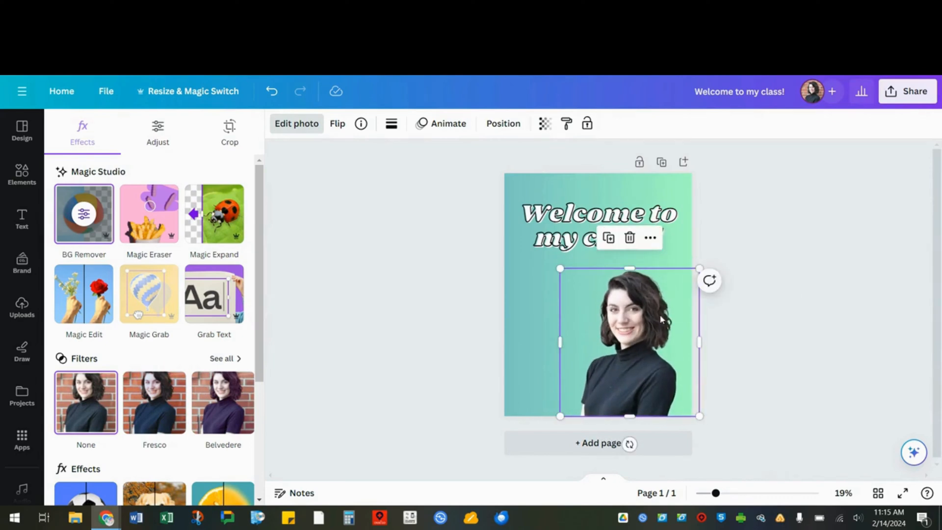
- Search Elements for 'school' graphics to decorate the poster around the photo
{"action": "left_click", "coordinate": [22, 175]}
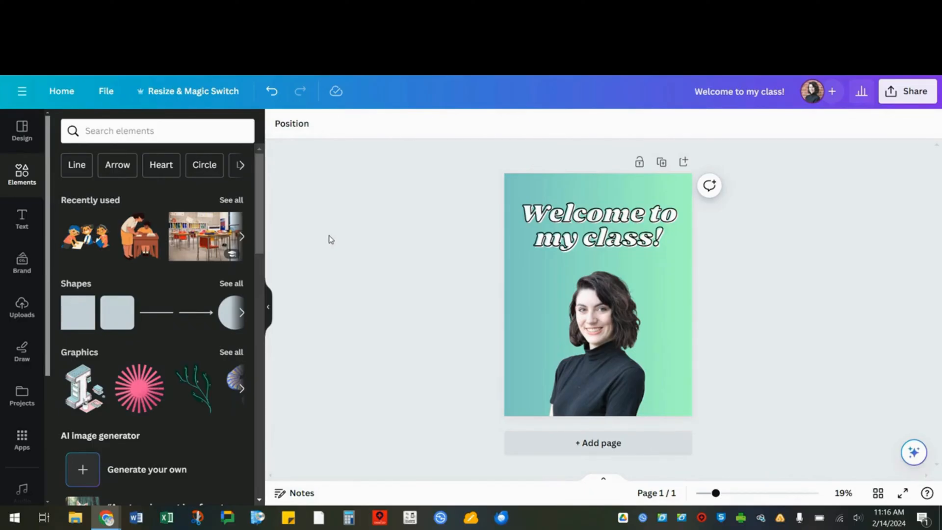
{"action": "left_click", "coordinate": [157, 131]}
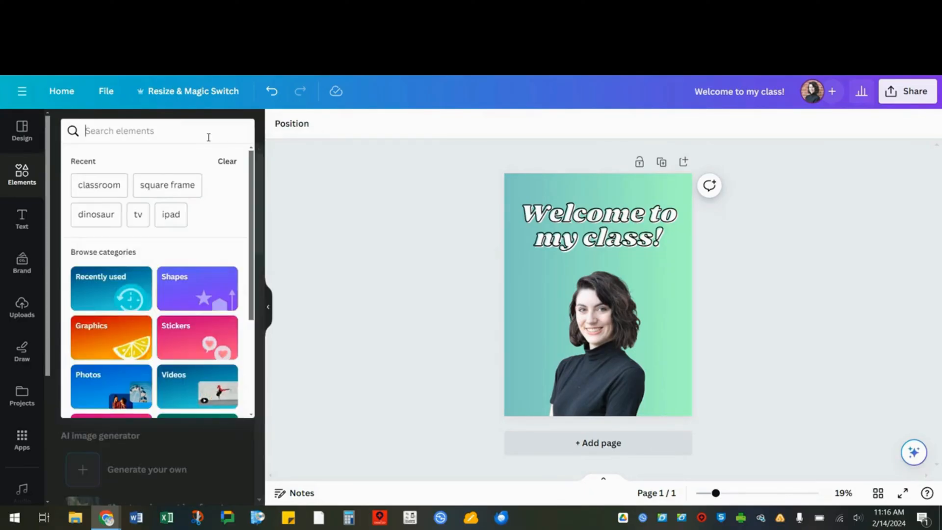
{"action": "type", "text": "school"}
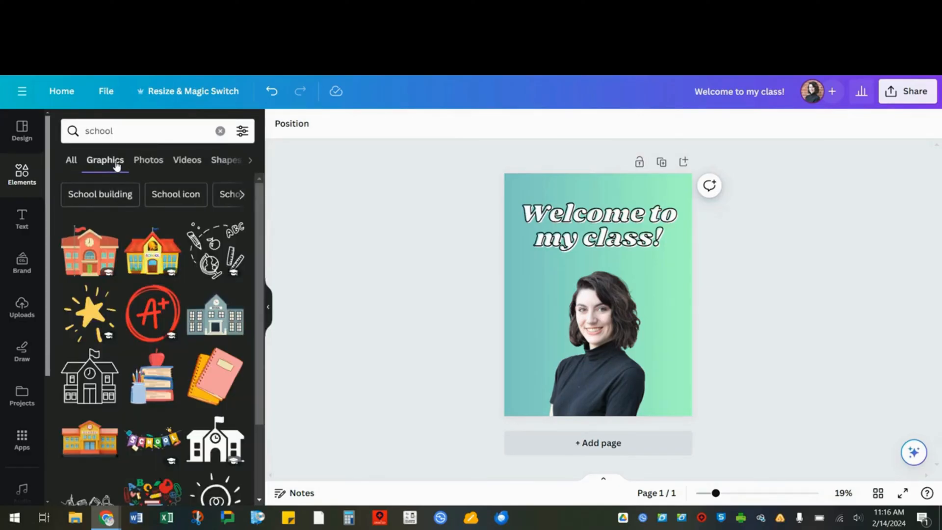
{"action": "left_click", "coordinate": [148, 160]}
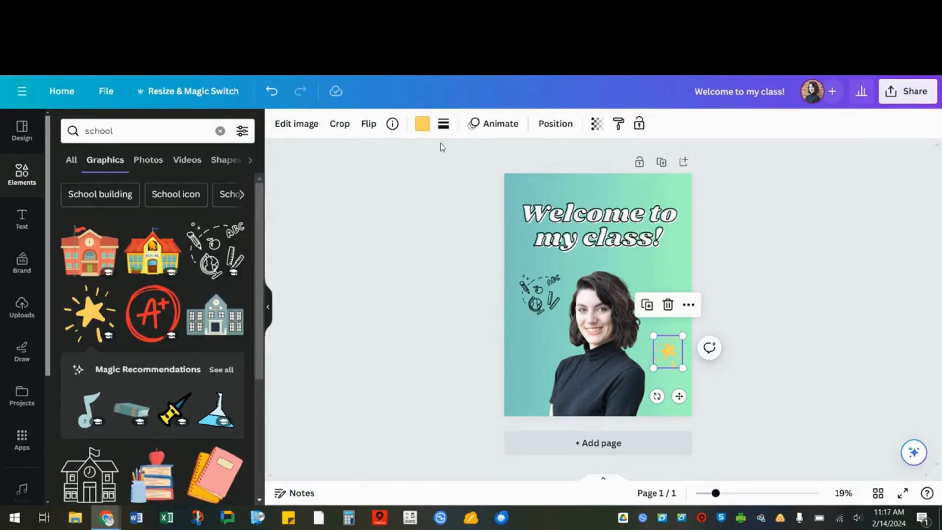
{"action": "left_click", "coordinate": [420, 124]}
{"action": "type", "text": "doodle "}
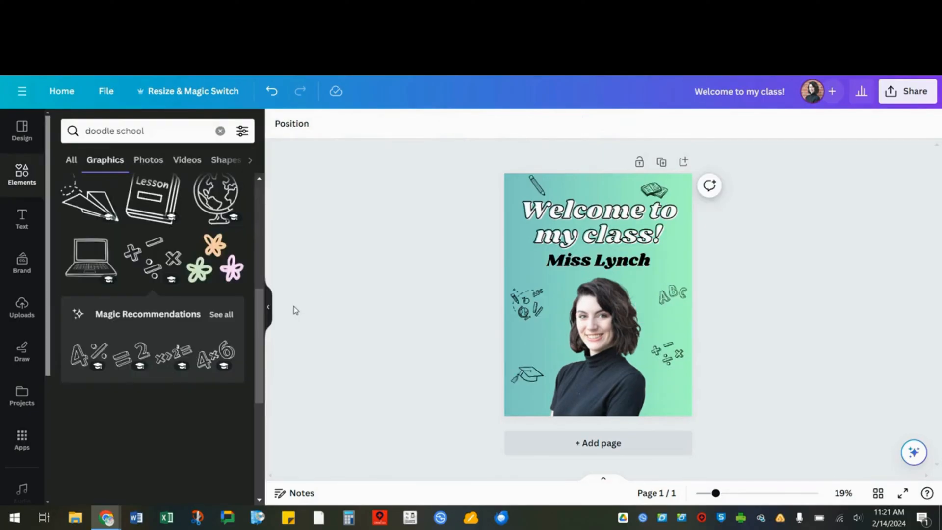
- Show the photo results for the 'doodle school' element search
{"action": "left_click", "coordinate": [148, 160]}
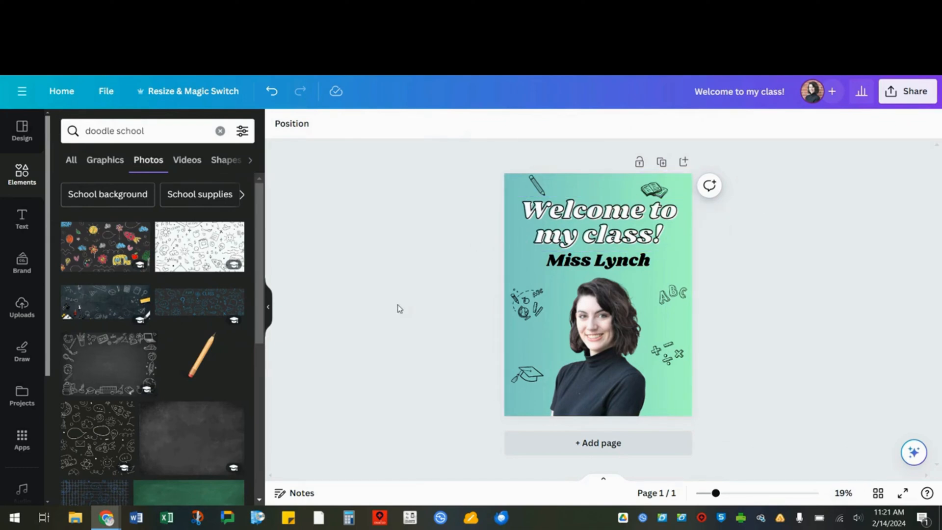
{"action": "mouse_move", "coordinate": [382, 306]}
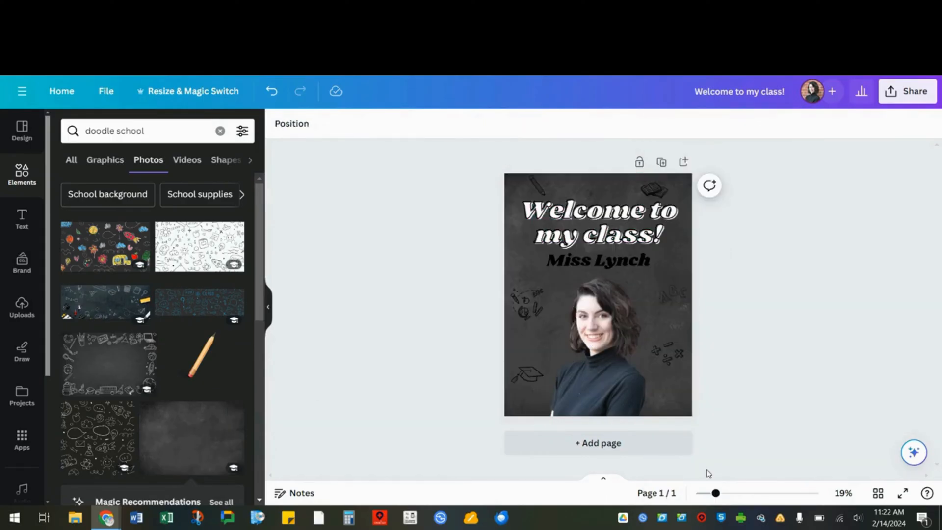
{"action": "mouse_move", "coordinate": [384, 253]}
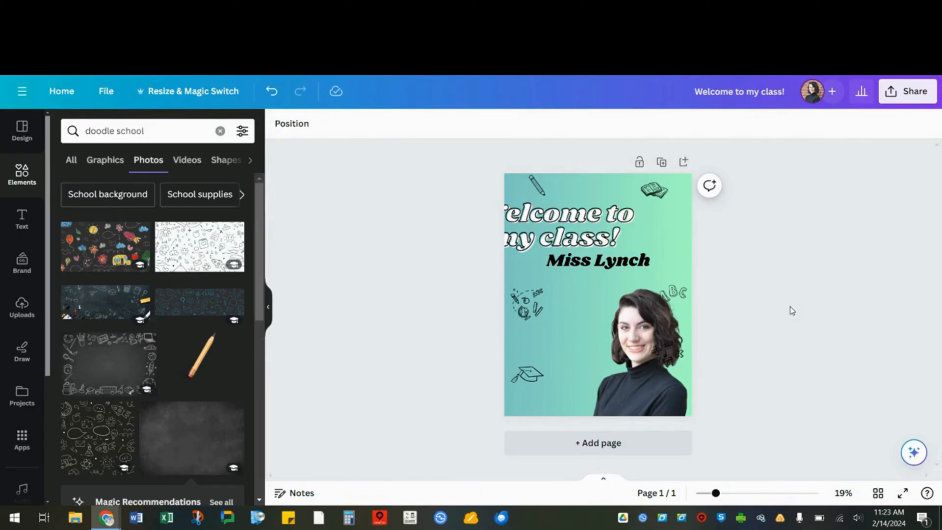
{"action": "mouse_move", "coordinate": [797, 331]}
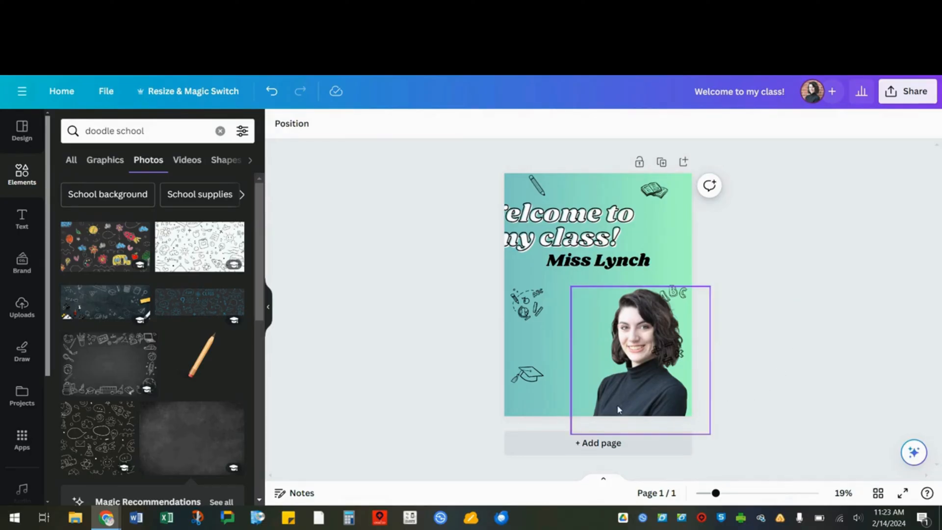
- Align the heading, Miss Lynch name and photo to the horizontal centre of the poster
{"action": "left_click", "coordinate": [596, 260]}
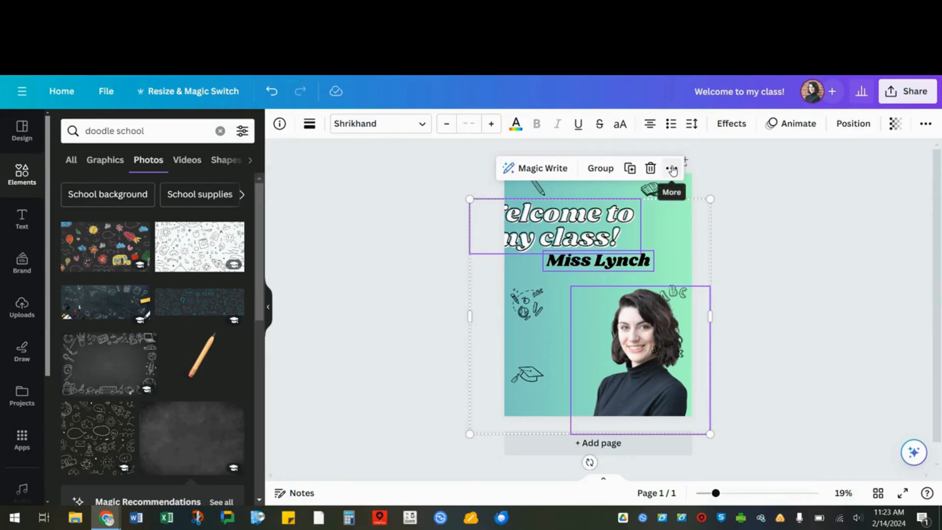
{"action": "left_click", "coordinate": [671, 168]}
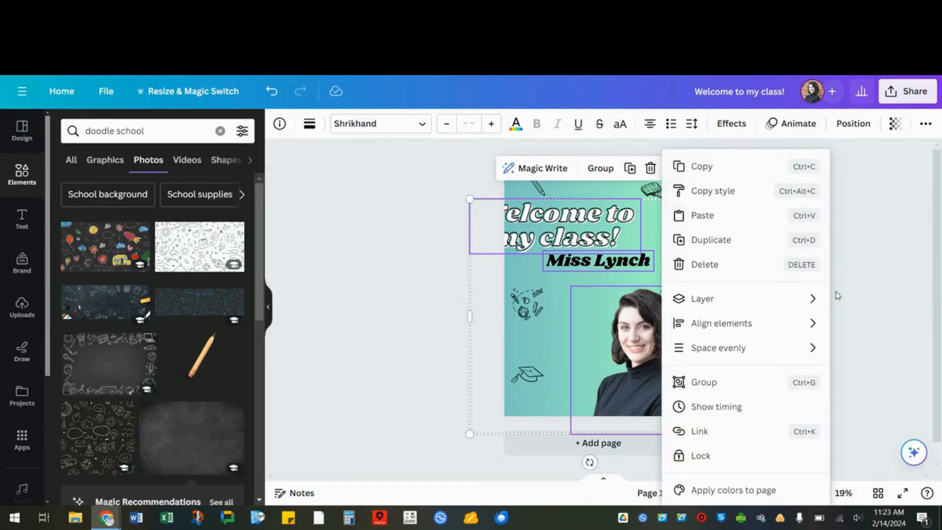
{"action": "mouse_move", "coordinate": [721, 322]}
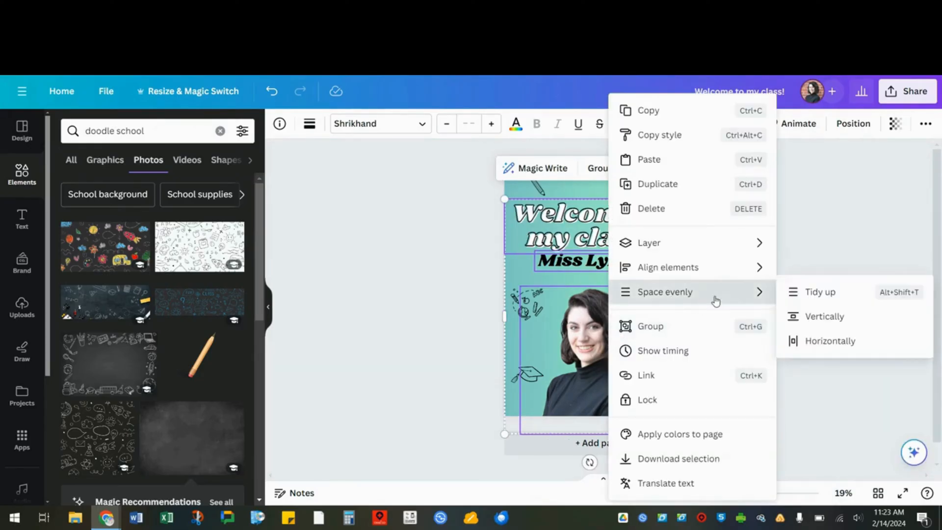
{"action": "mouse_move", "coordinate": [820, 307]}
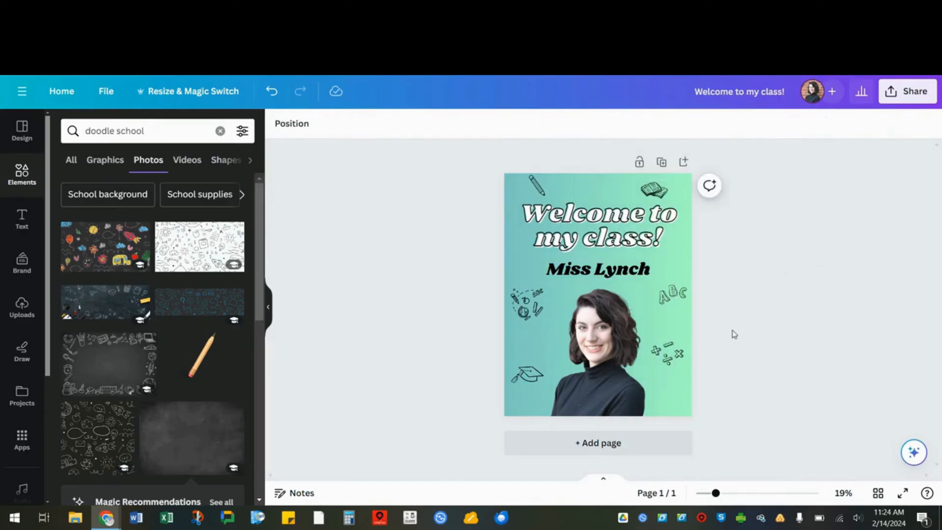
{"action": "left_click", "coordinate": [597, 342]}
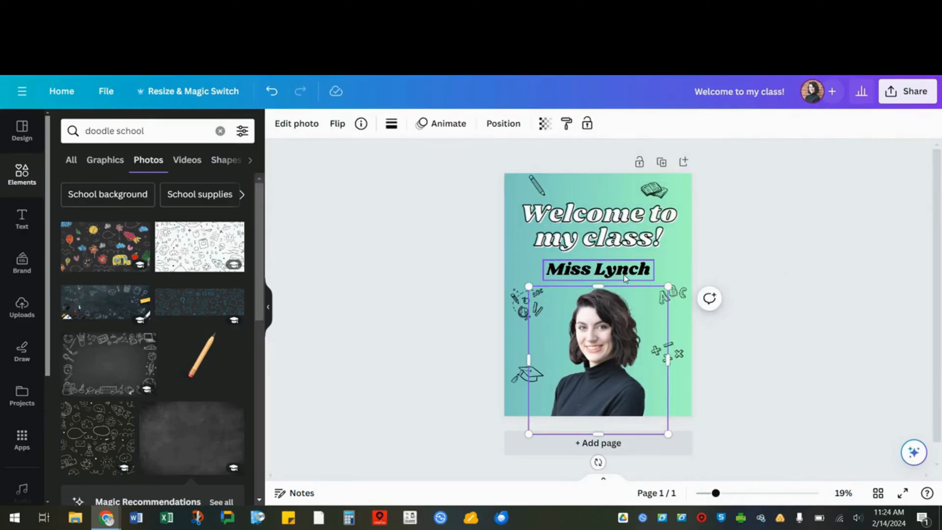
{"action": "left_click", "coordinate": [597, 268]}
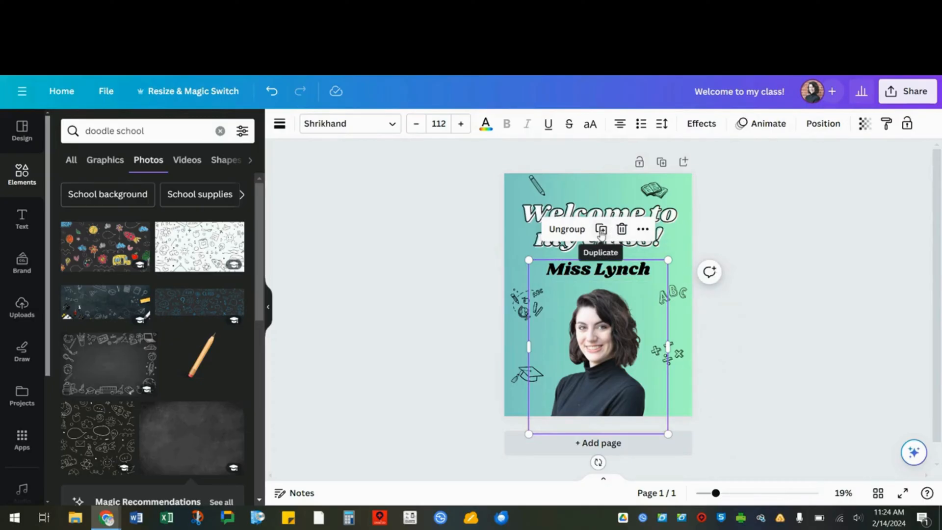
{"action": "left_click", "coordinate": [600, 229]}
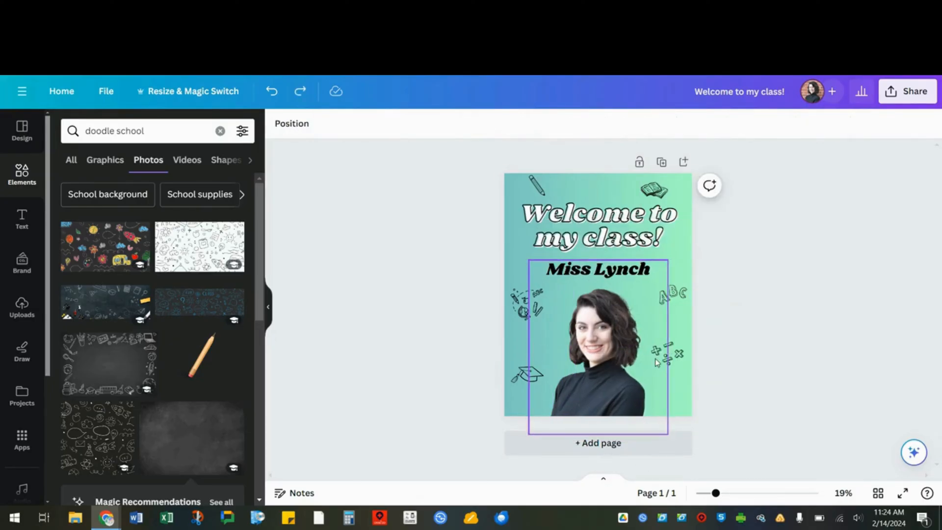
{"action": "left_click", "coordinate": [778, 366]}
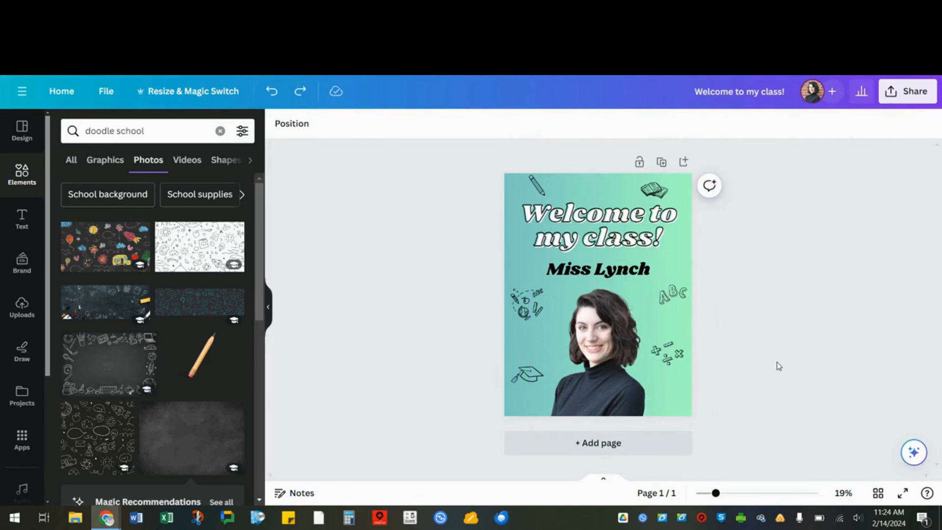
- Rename the design 'Welcome Poster', download it as PDF Print and view the file
{"action": "left_click", "coordinate": [739, 91]}
{"action": "type", "text": "Welcome Poster"}
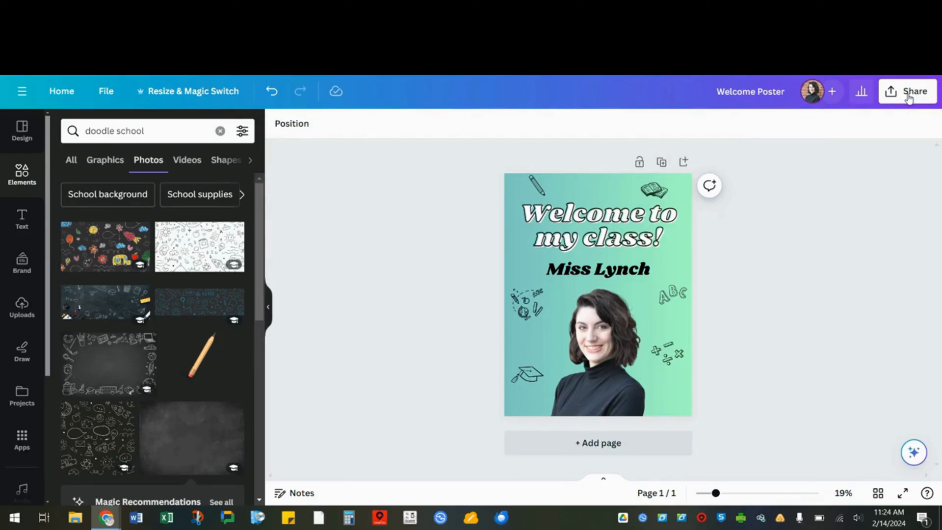
{"action": "left_click", "coordinate": [912, 91]}
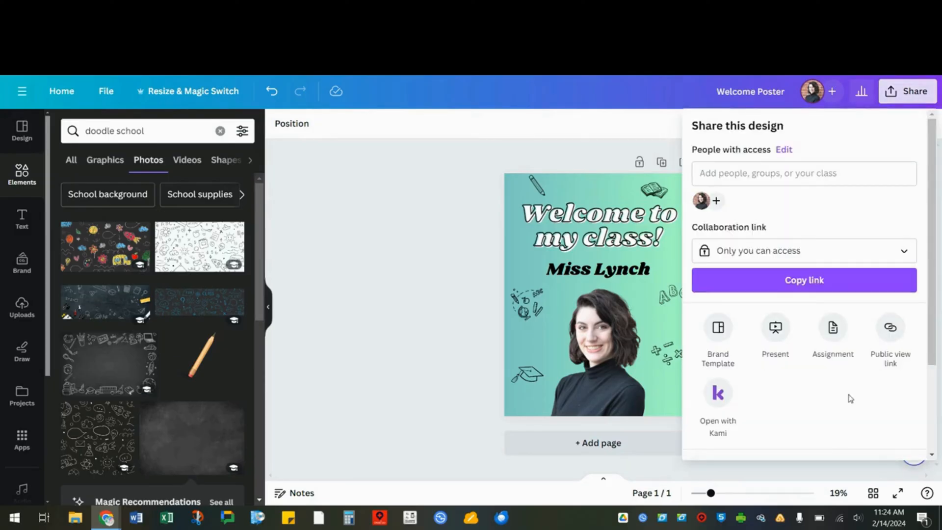
{"action": "scroll", "scroll_direction": "down", "scroll_amount": 3}
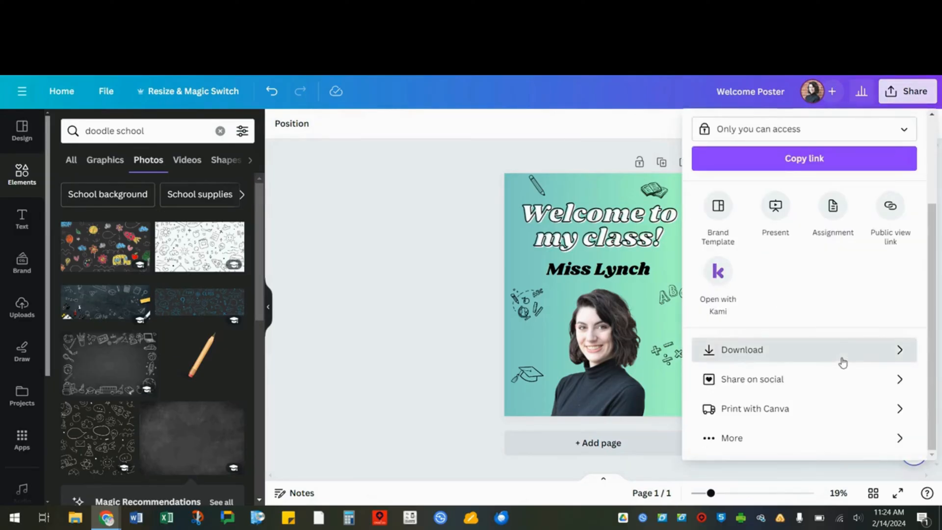
{"action": "left_click", "coordinate": [742, 349]}
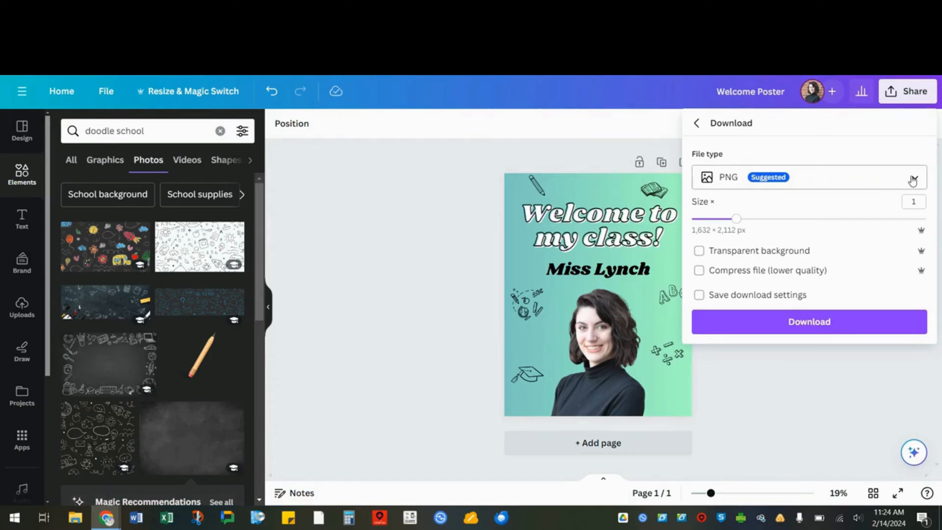
{"action": "left_click", "coordinate": [807, 176]}
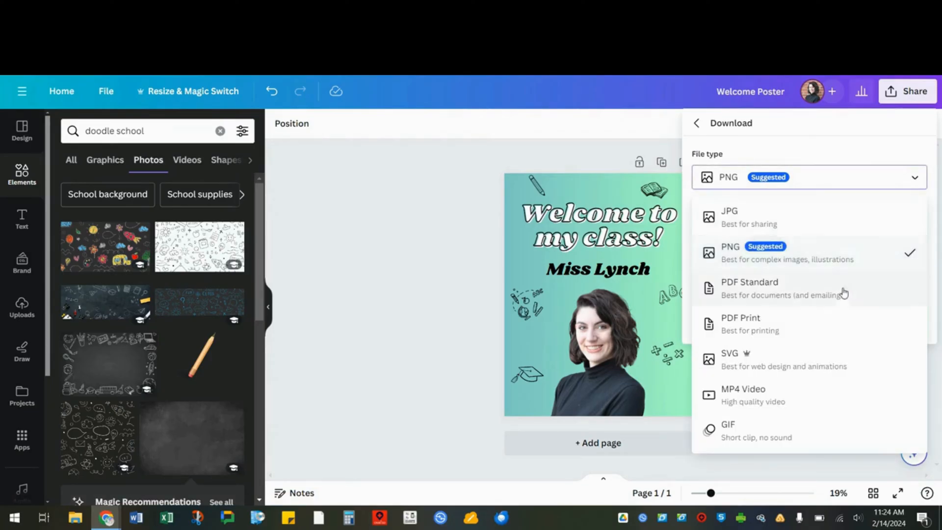
{"action": "left_click", "coordinate": [739, 324]}
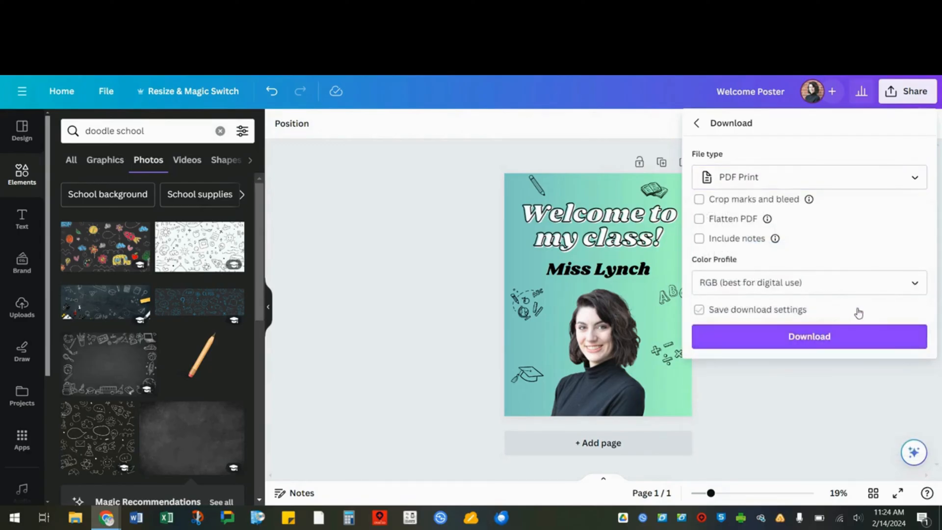
{"action": "left_click", "coordinate": [807, 336]}
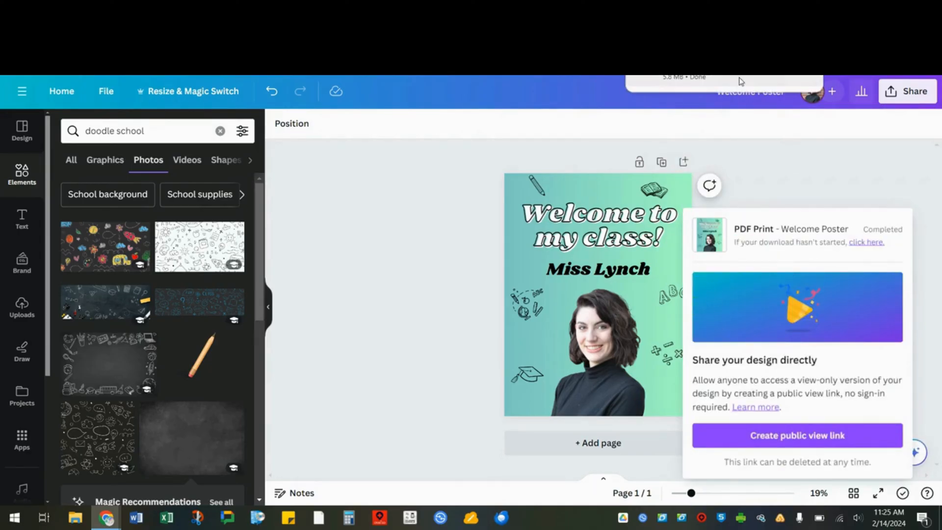
{"action": "left_click", "coordinate": [865, 241]}
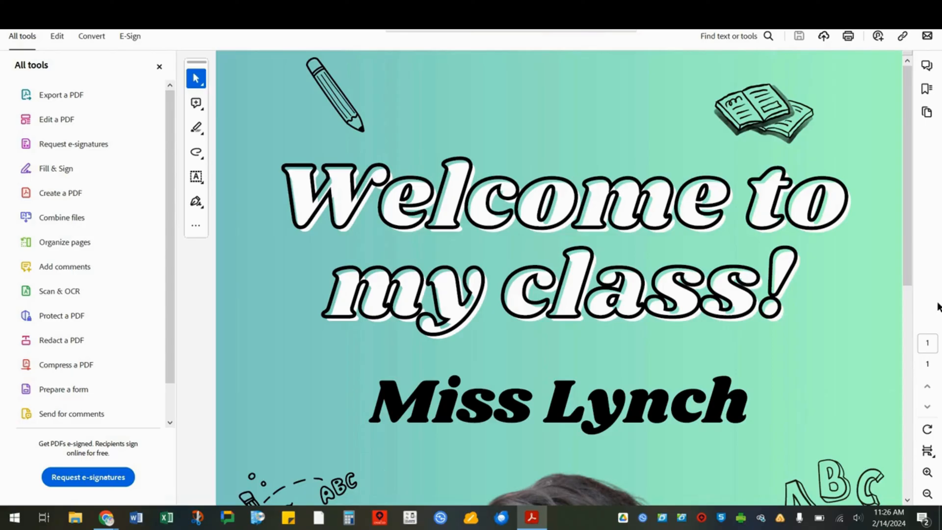
- Set the poster PDF to print tiled across pages with 90% scale and 1 in overlap
{"action": "left_click", "coordinate": [847, 36]}
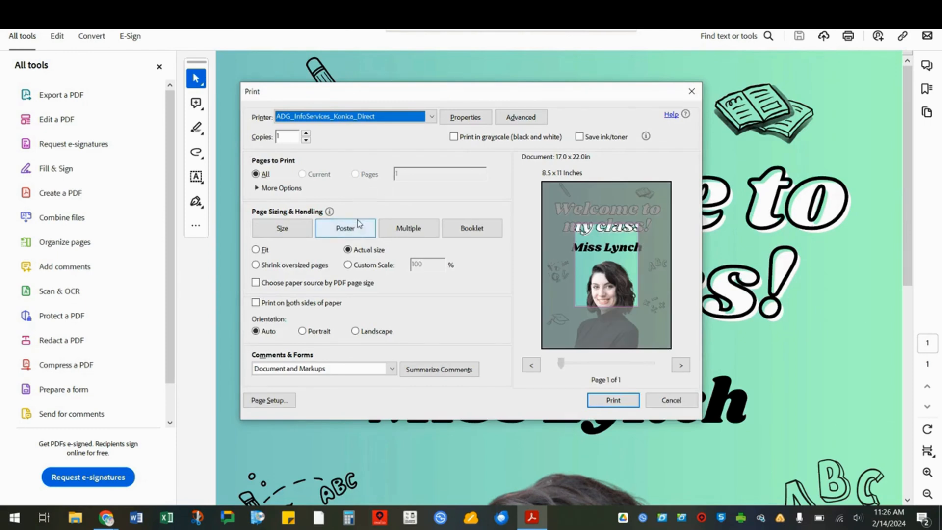
{"action": "left_click", "coordinate": [344, 228]}
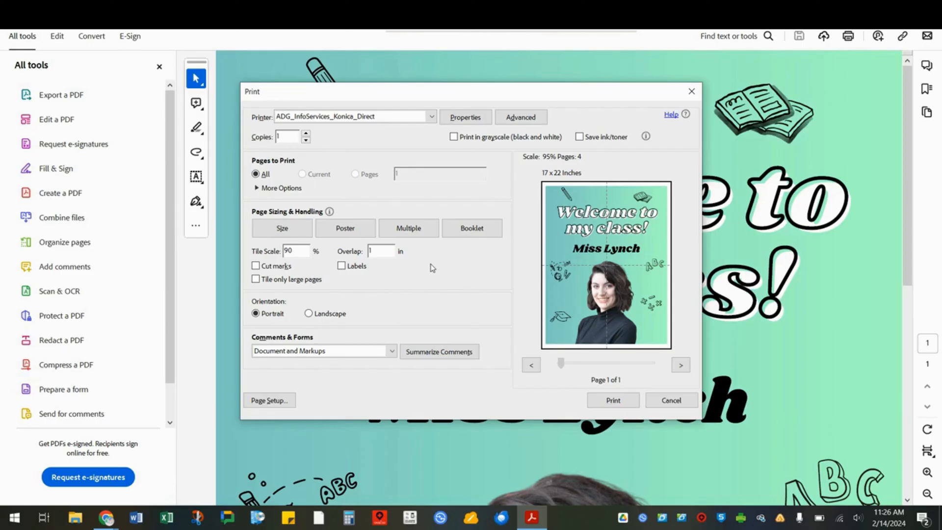
{"action": "left_click", "coordinate": [296, 251]}
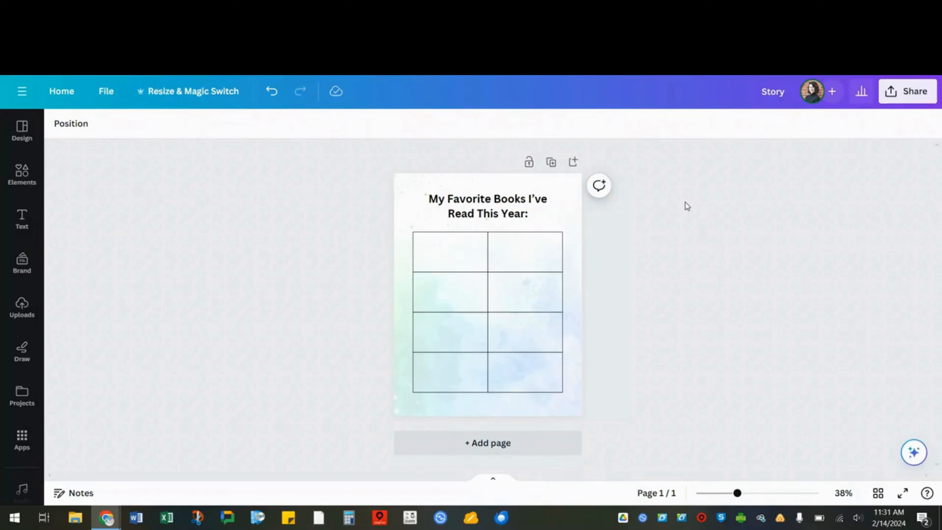
- Create a template link for the favorite-books design via Share and copy it
{"action": "left_click", "coordinate": [906, 90]}
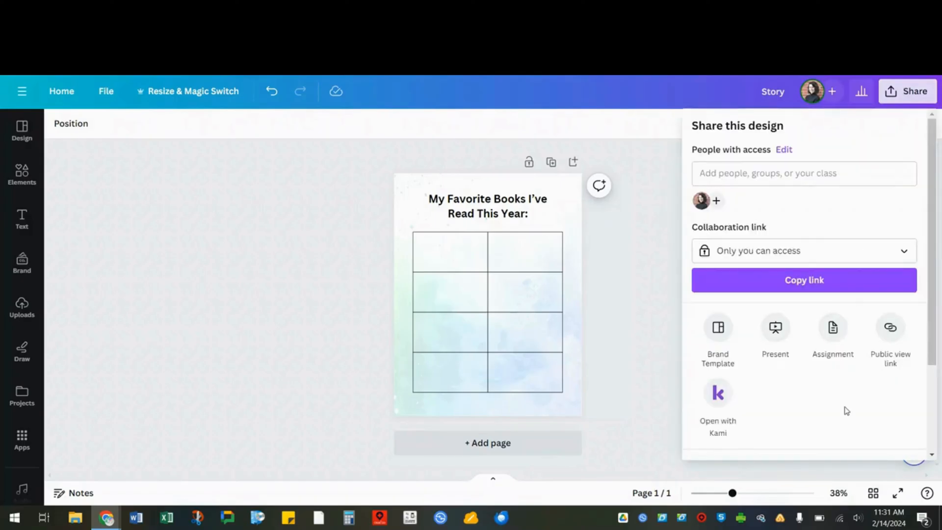
{"action": "scroll", "scroll_direction": "down", "scroll_amount": 3}
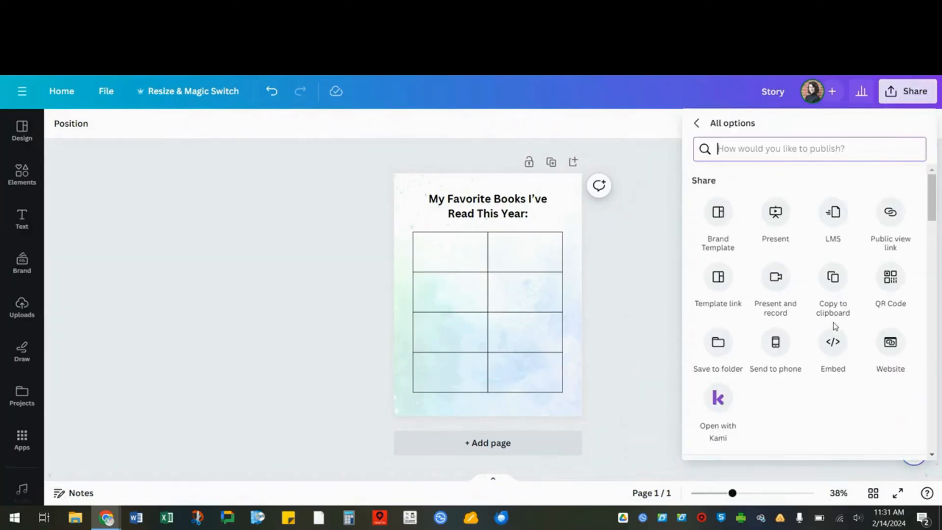
{"action": "left_click", "coordinate": [717, 277]}
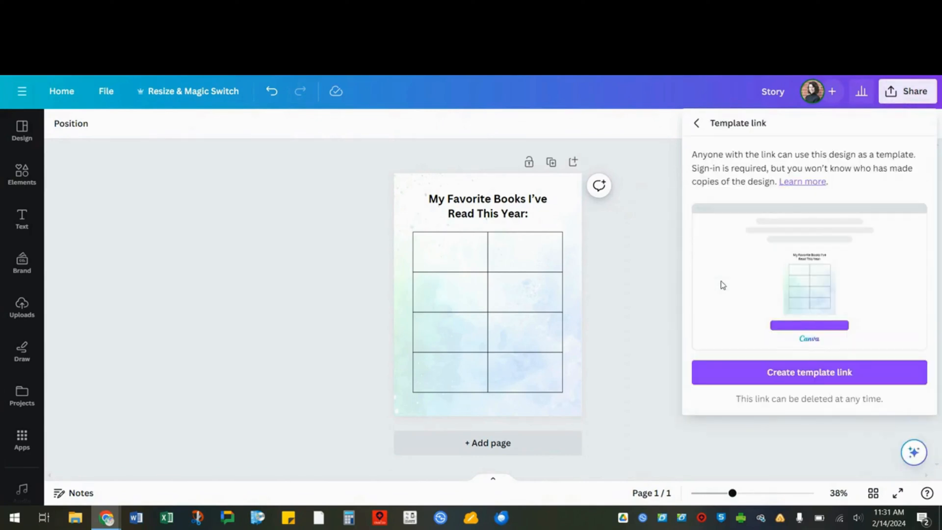
{"action": "left_click", "coordinate": [808, 371]}
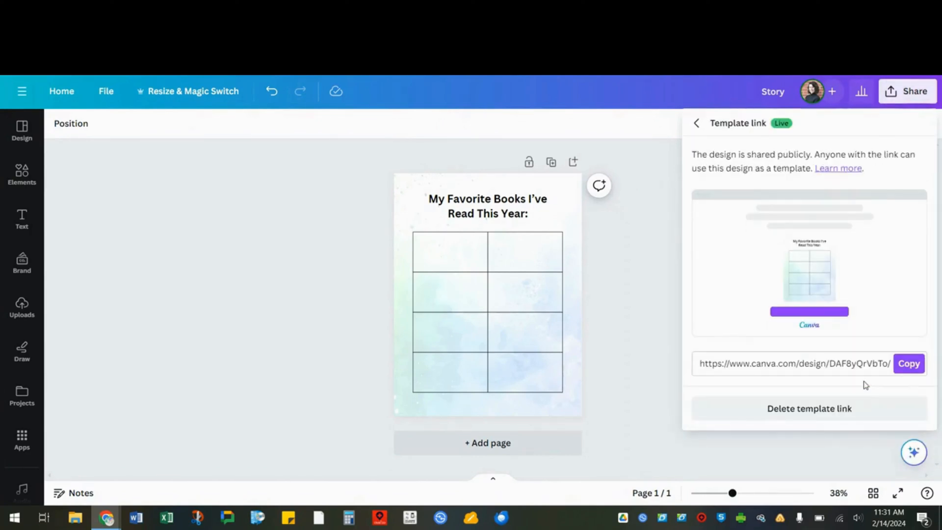
{"action": "left_click", "coordinate": [908, 363]}
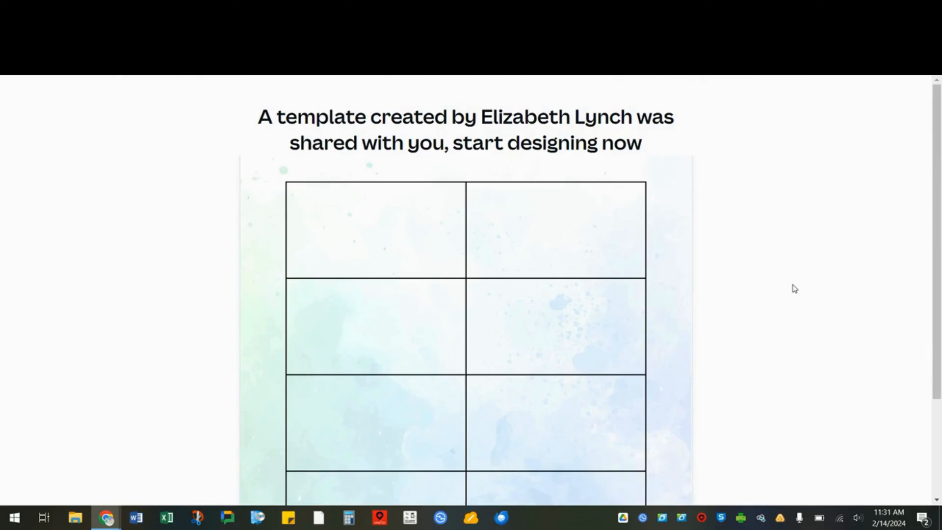
- Scroll down the shared template landing page for the books table design
{"action": "scroll", "scroll_direction": "down", "scroll_amount": 3}
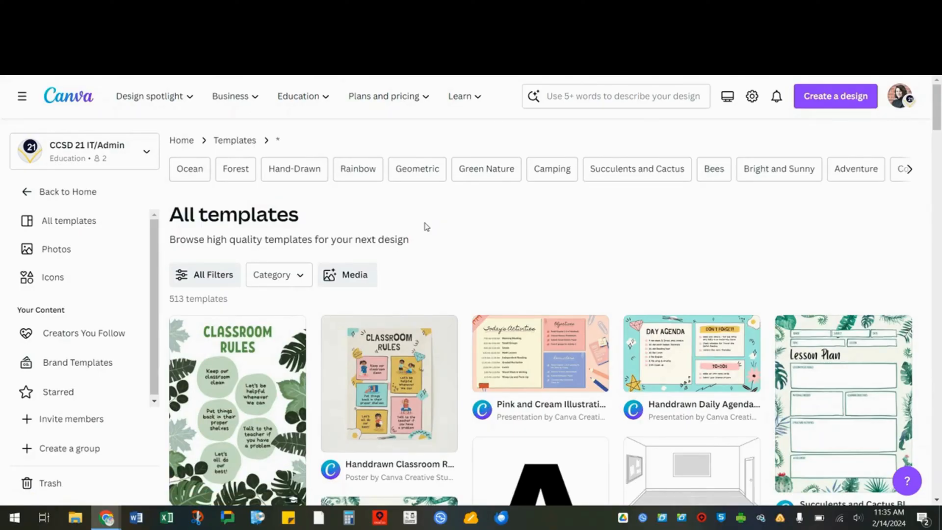
- Browse the Bees template collection, then switch to the Education templates section
{"action": "left_click", "coordinate": [235, 168]}
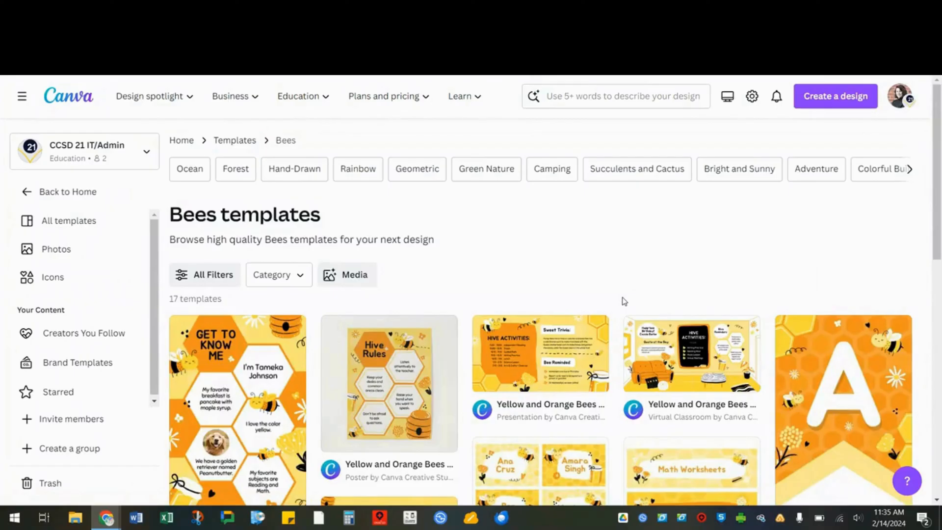
{"action": "scroll", "scroll_direction": "down", "scroll_amount": 3}
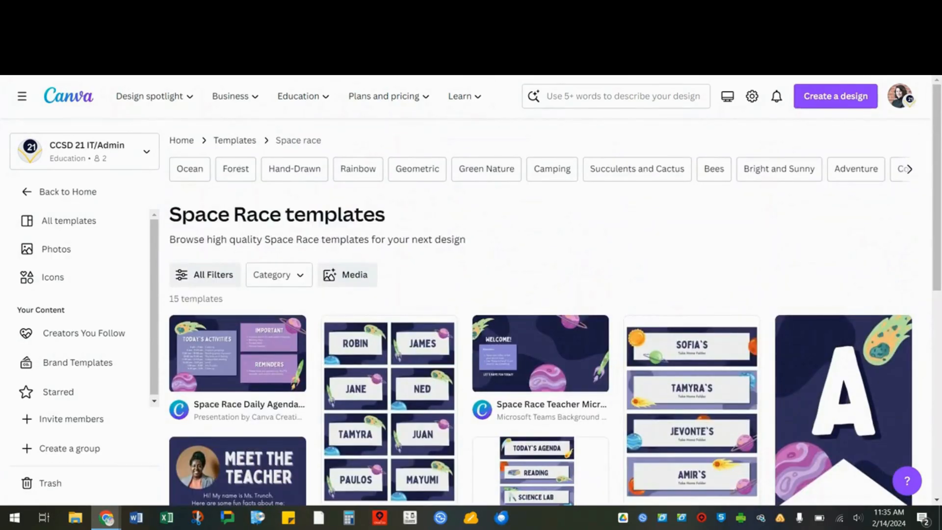
{"action": "left_click", "coordinate": [297, 96]}
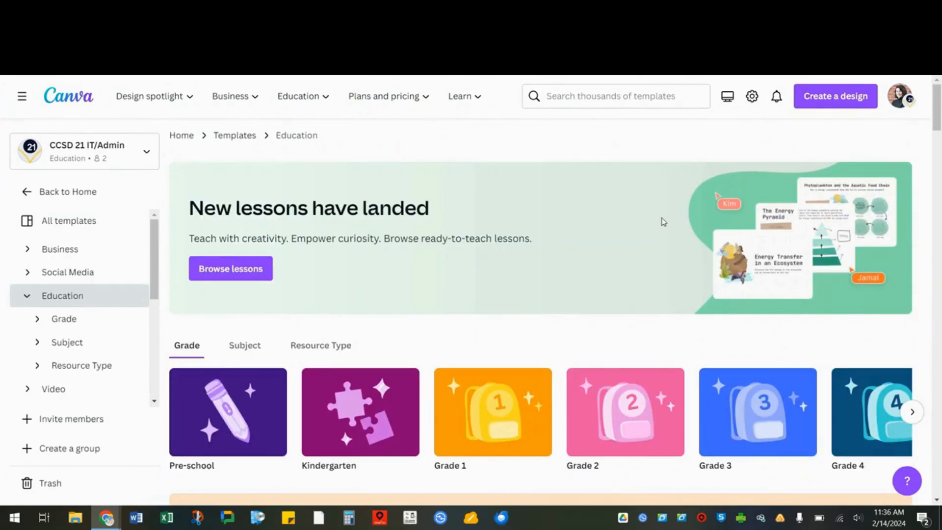